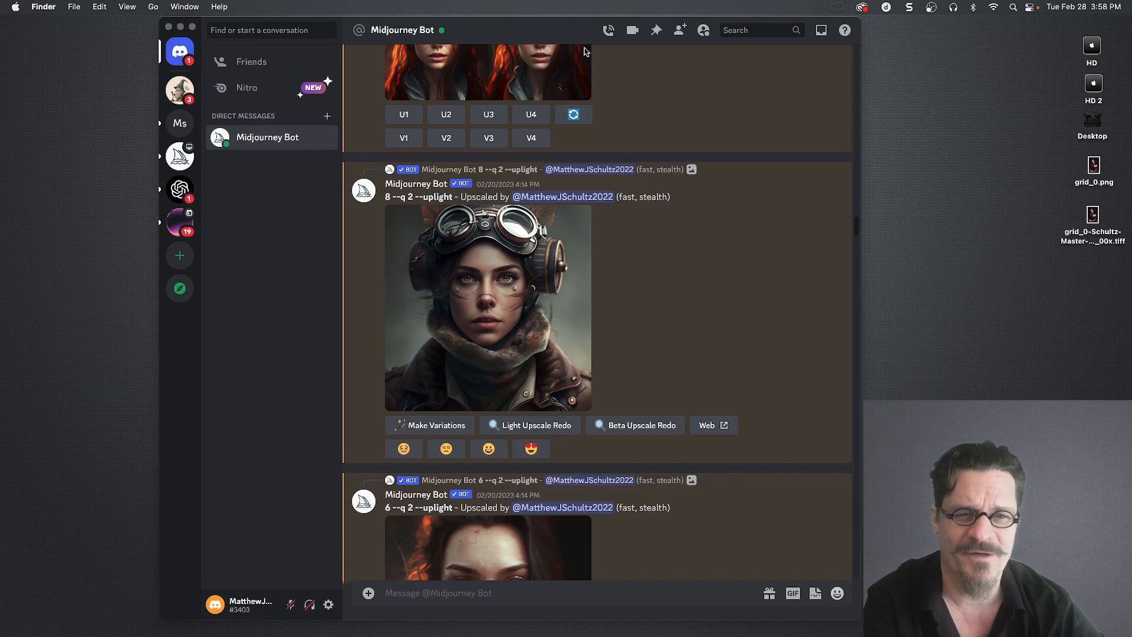
mouse_move(395, 203)
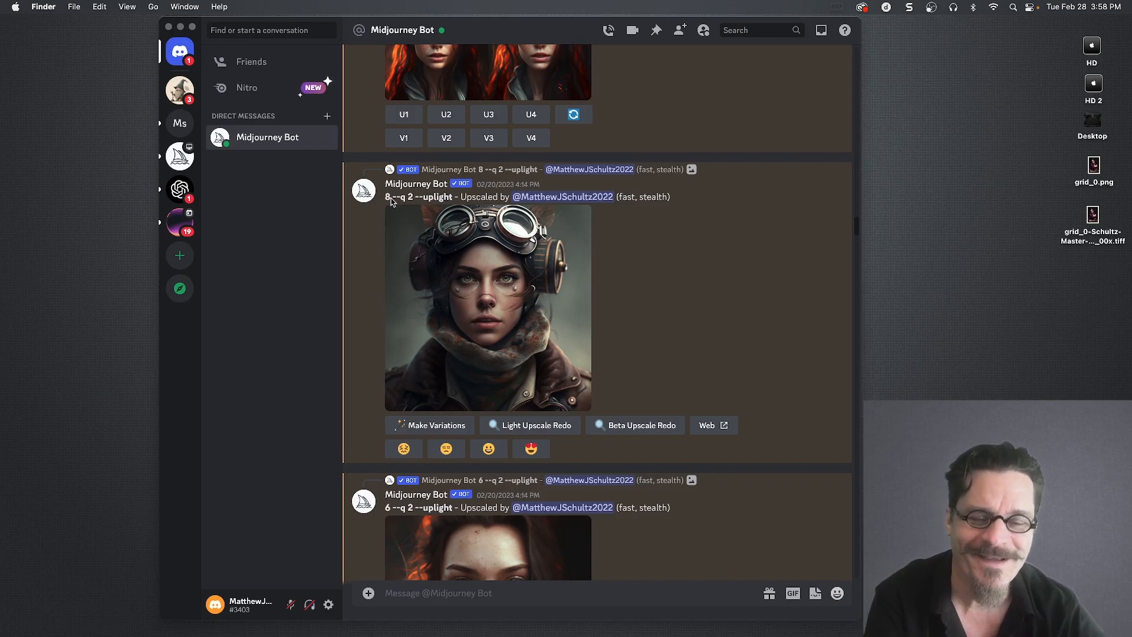
mouse_move(456, 298)
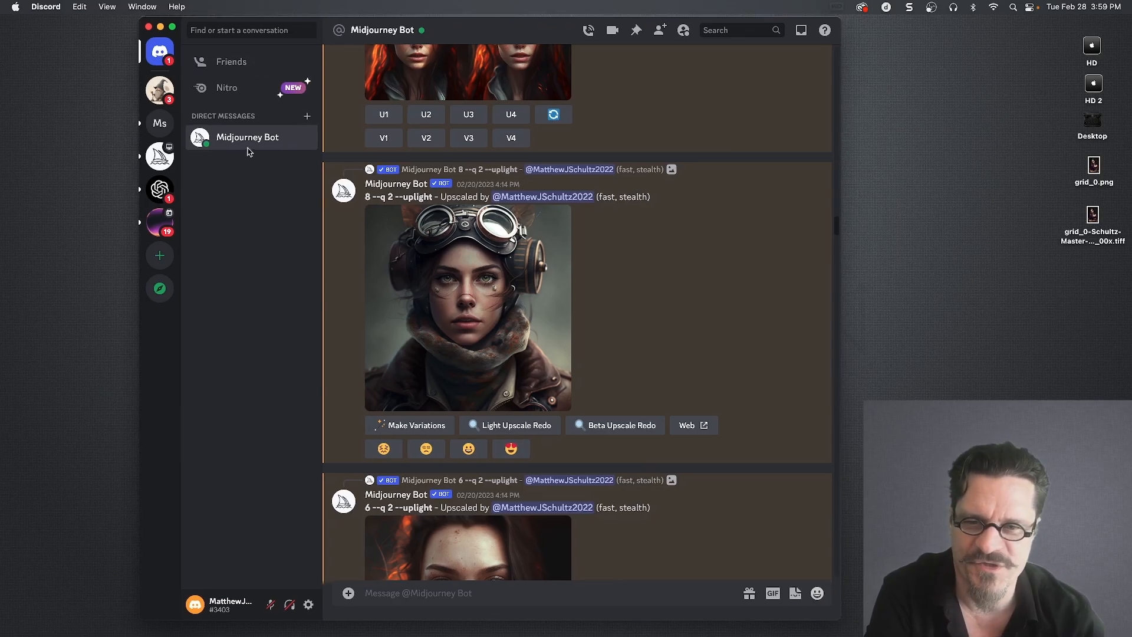
mouse_move(648, 201)
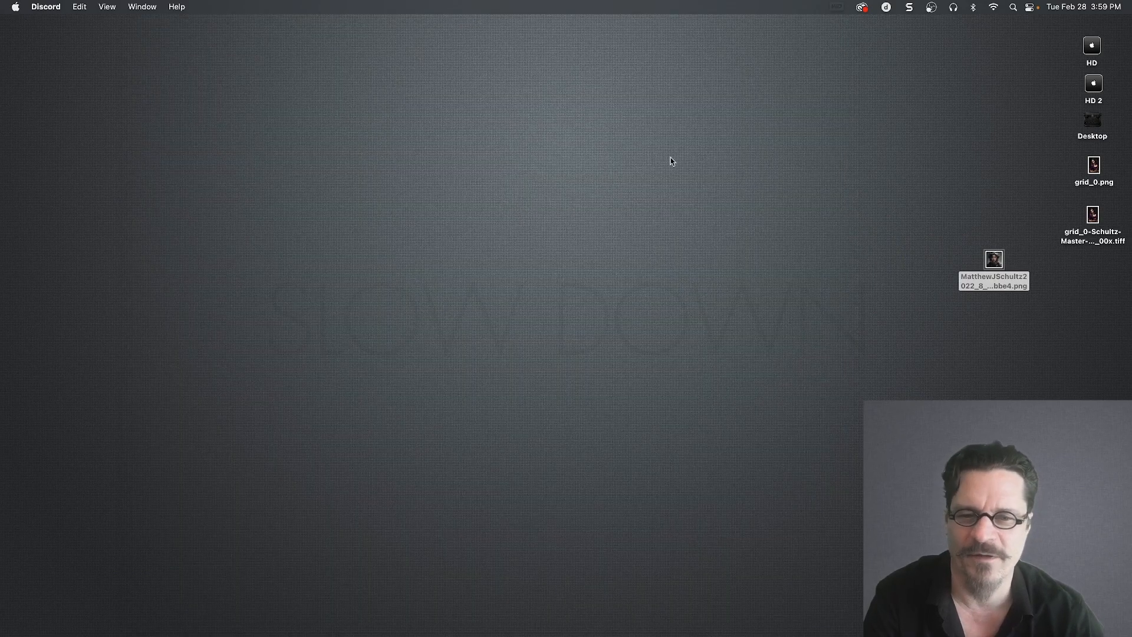
Step: Open the goggles portrait PNG from the desktop and update it from the newer disk copy
click(995, 260)
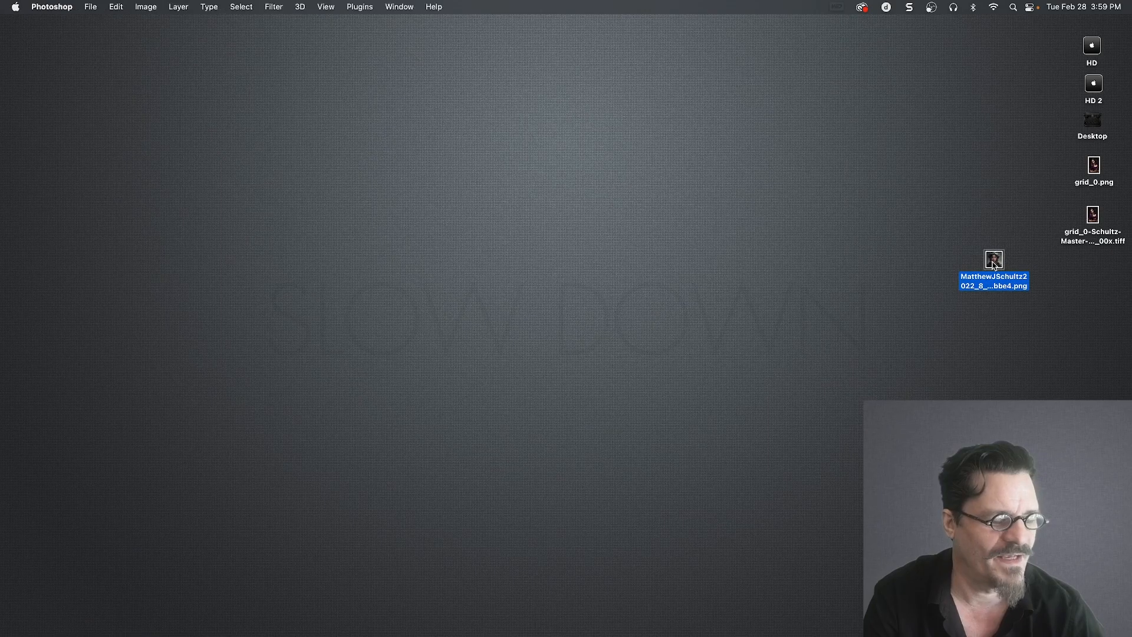
double_click(995, 259)
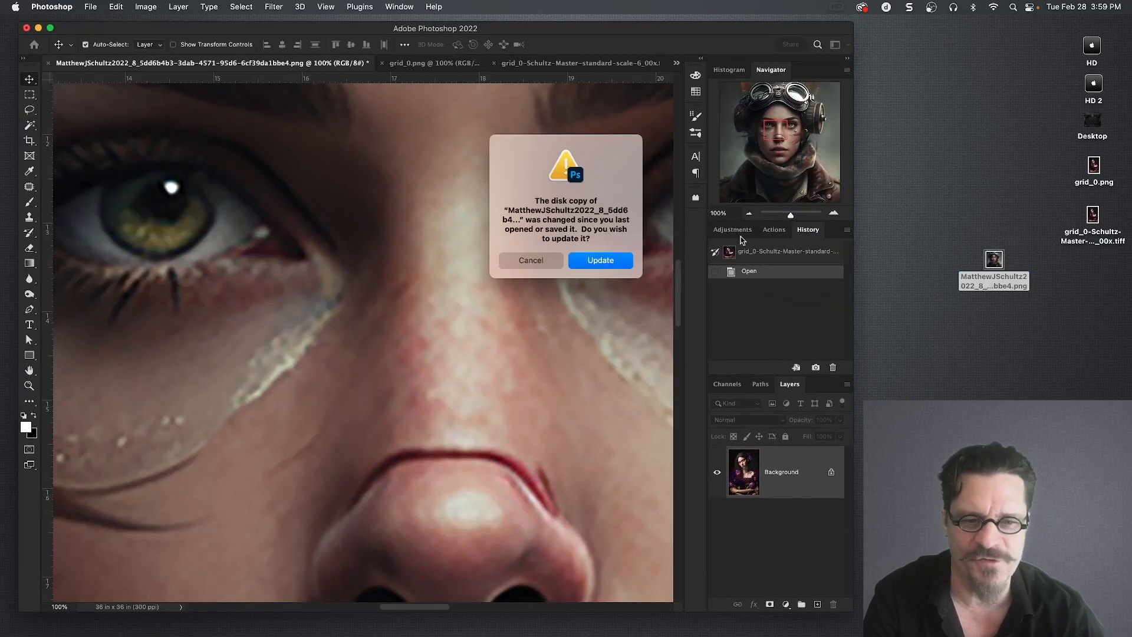
click(601, 260)
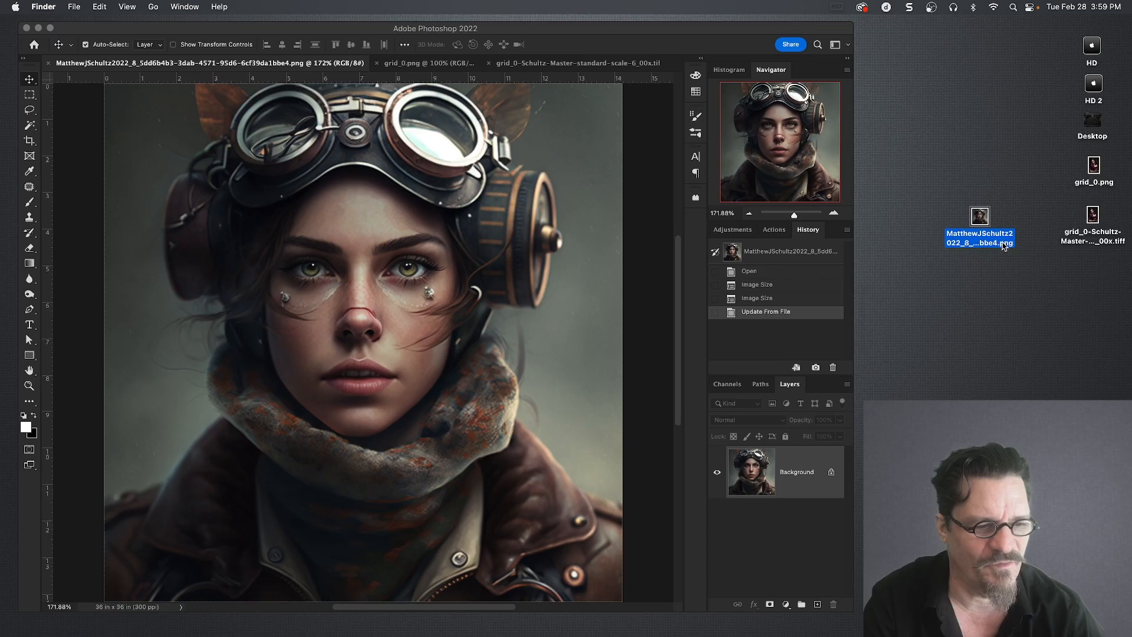
mouse_move(979, 245)
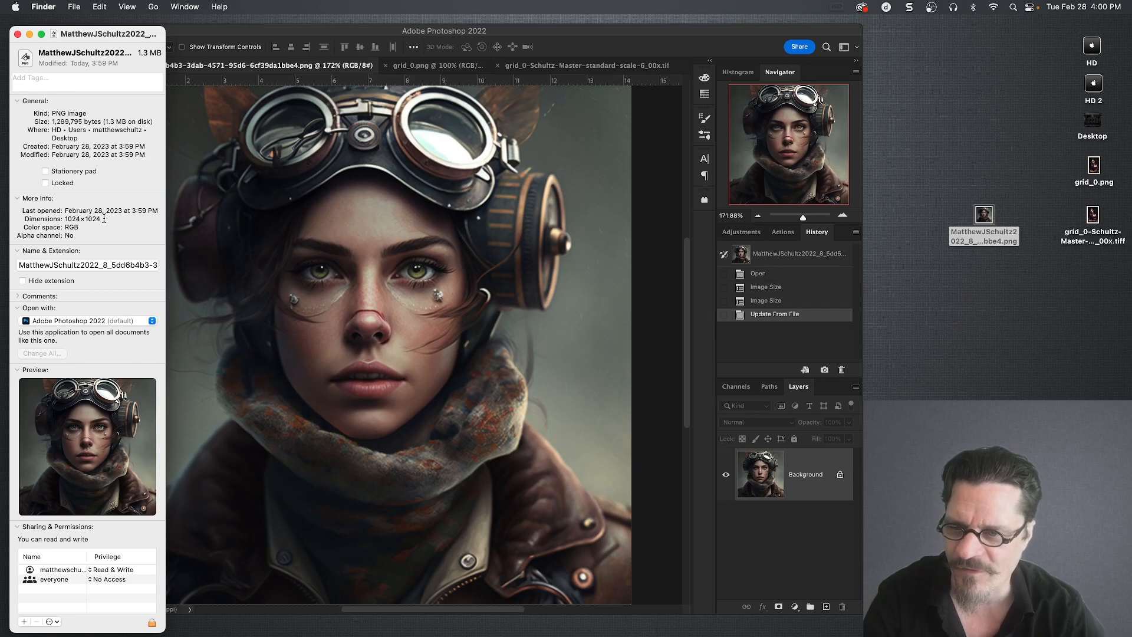
double_click(82, 218)
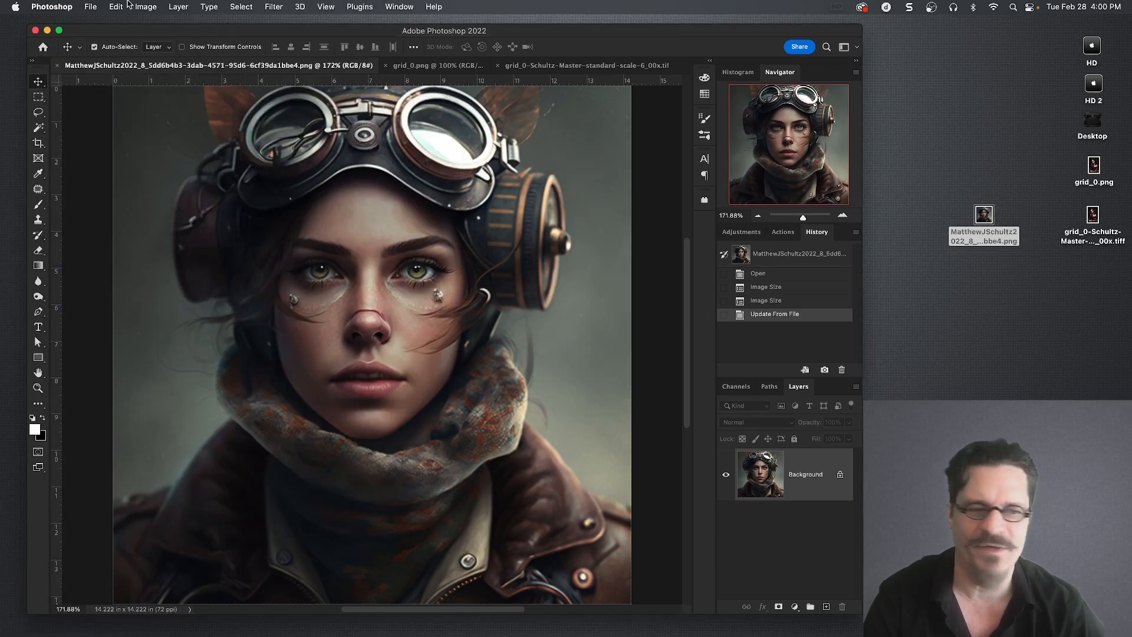
Step: Open Image Size and show the portrait's dimensions in pixels (1024 × 1024 px)
click(145, 6)
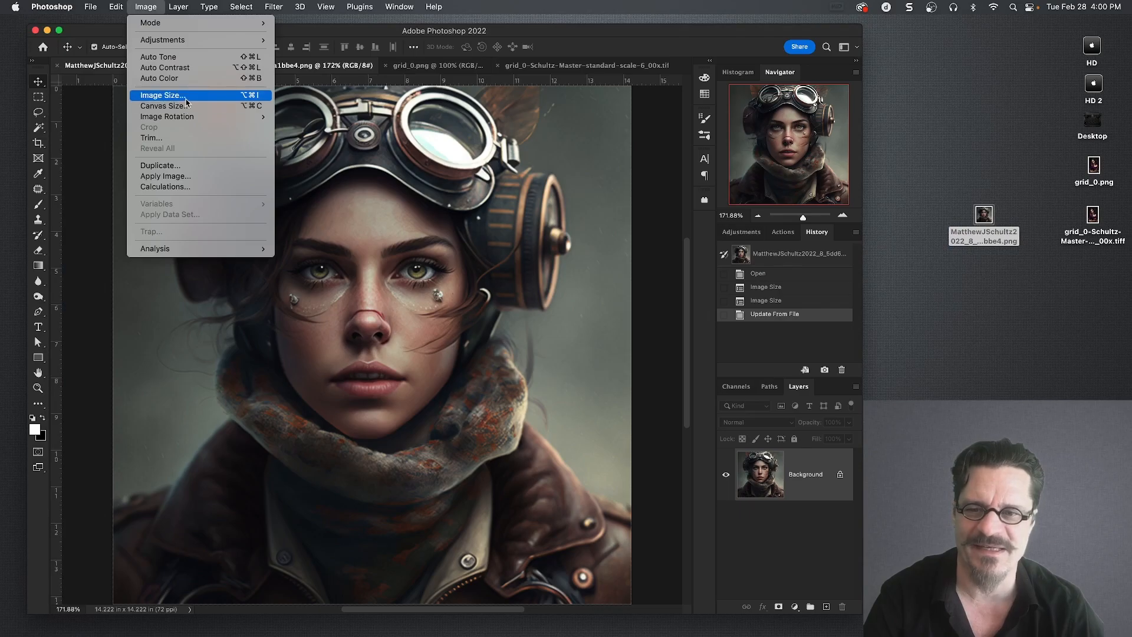
click(161, 94)
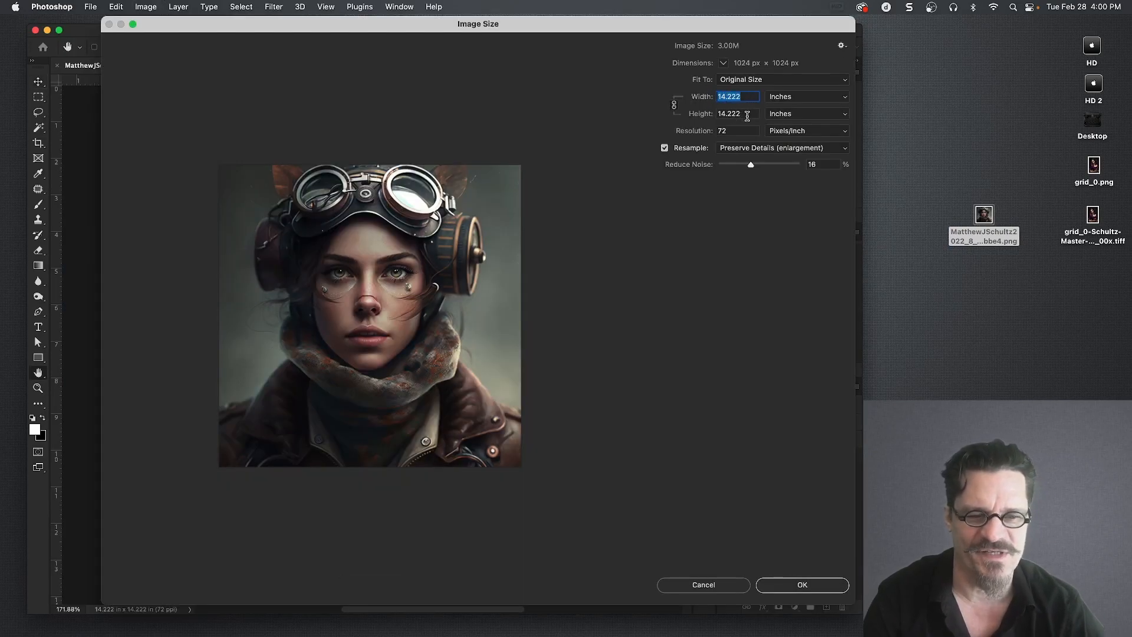
click(738, 114)
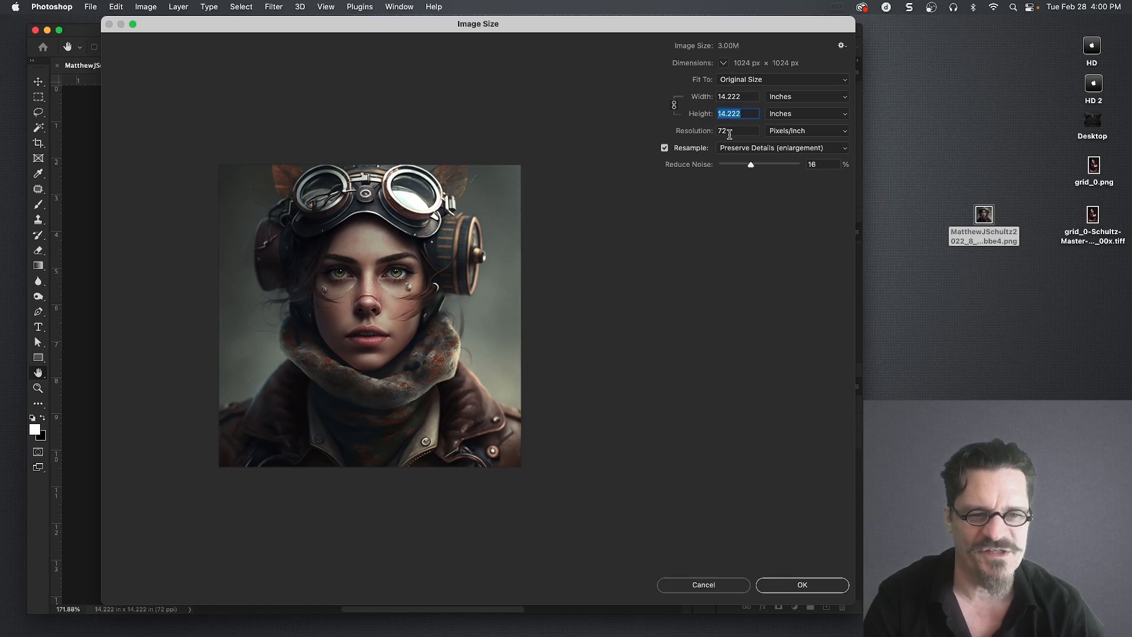
click(807, 96)
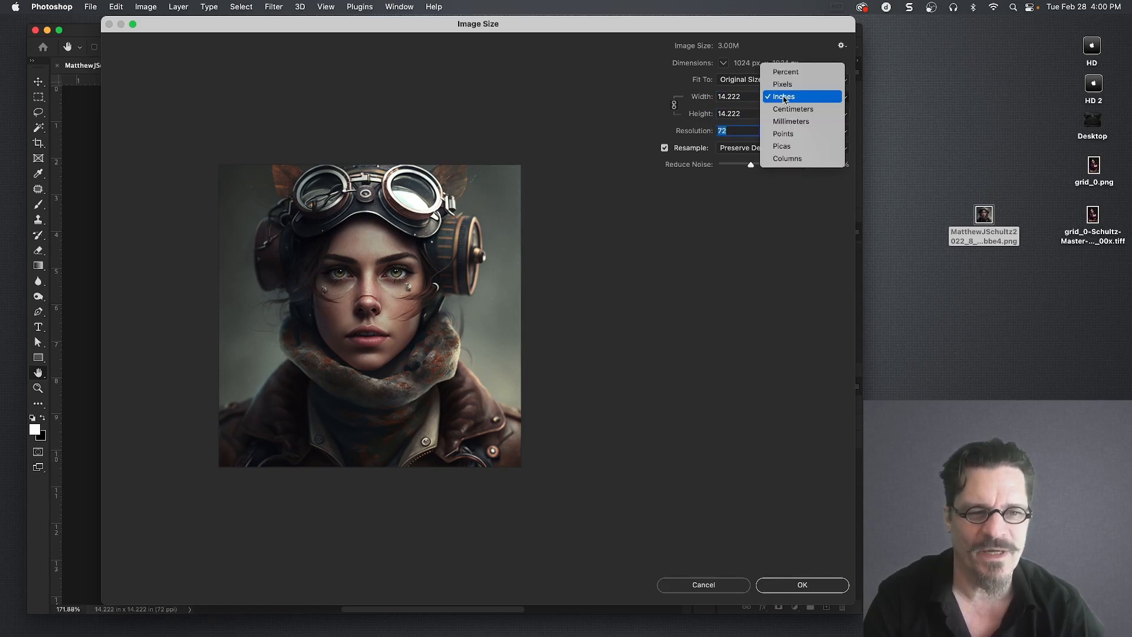
click(783, 84)
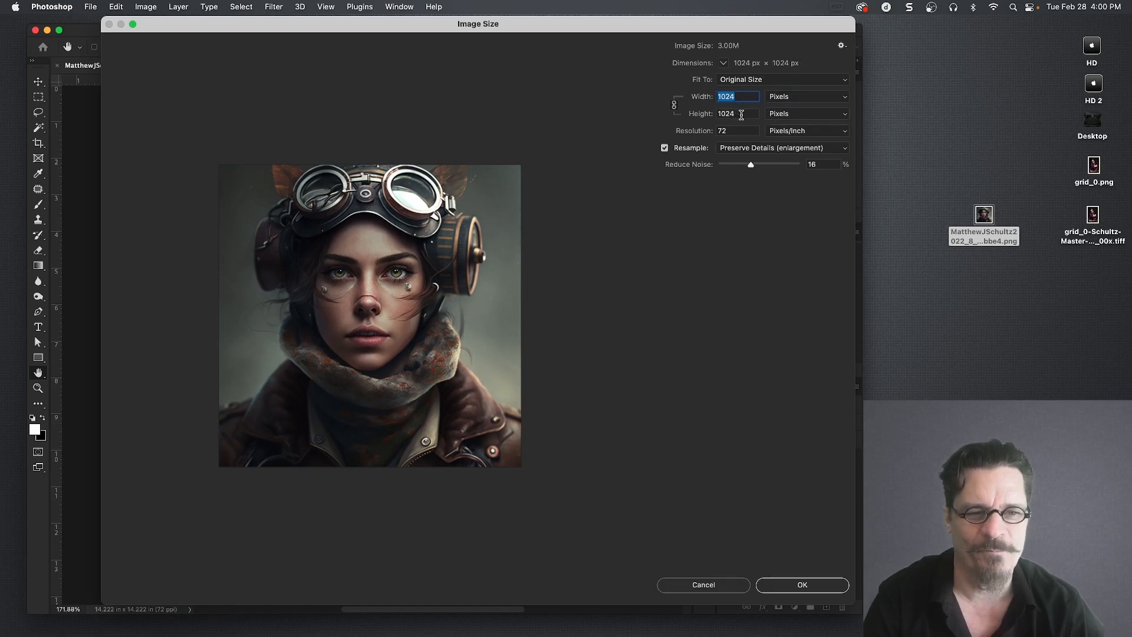
Step: Switch the dimension units back to inches, showing 14.222 inches at 72 ppi
click(737, 131)
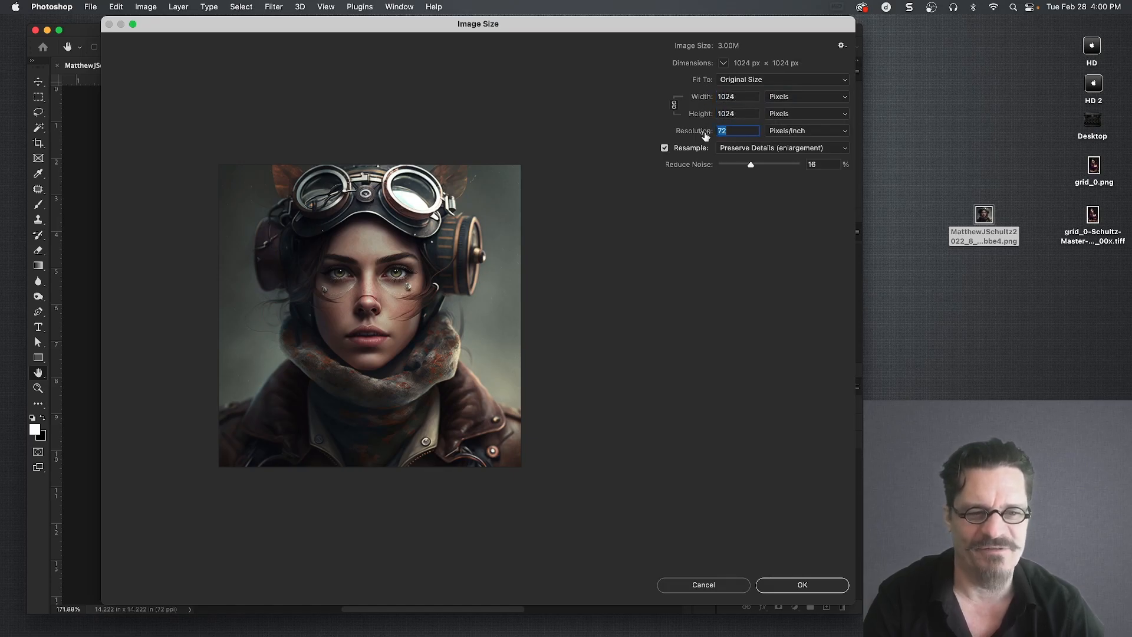
click(806, 131)
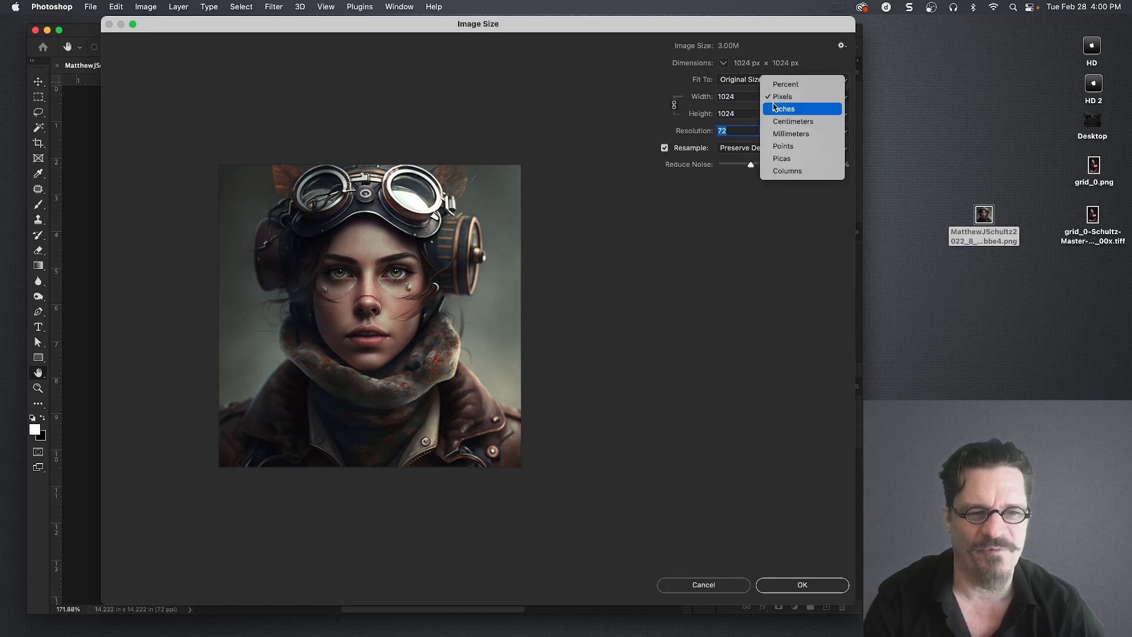
click(785, 108)
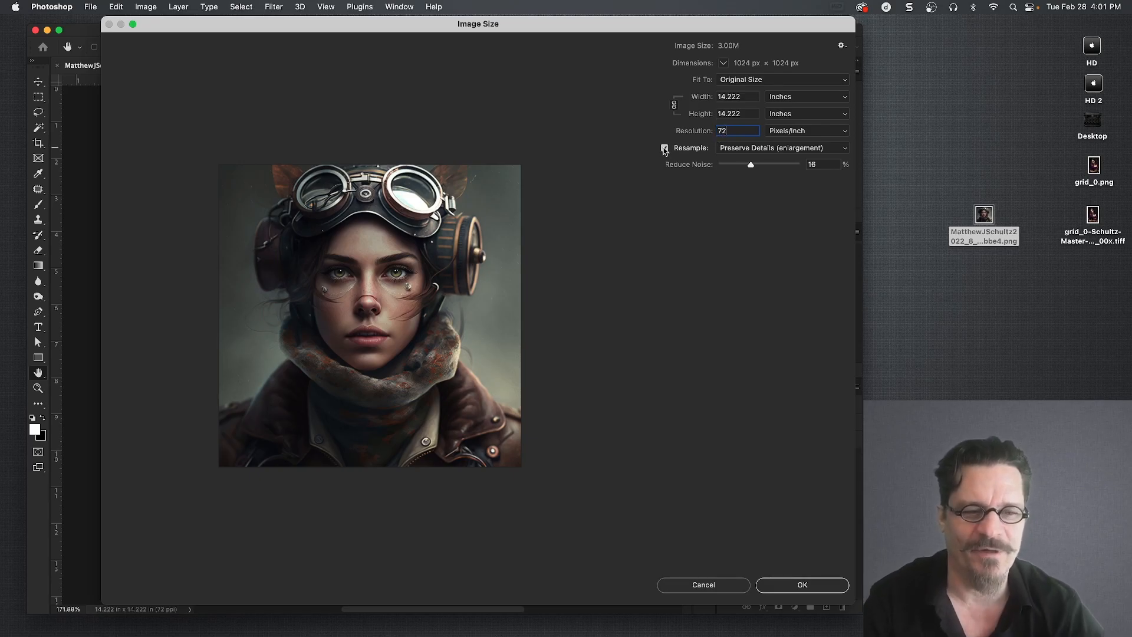
Step: Turn off Resample, try 300 ppi to see print size change, then restore 72 ppi
click(664, 148)
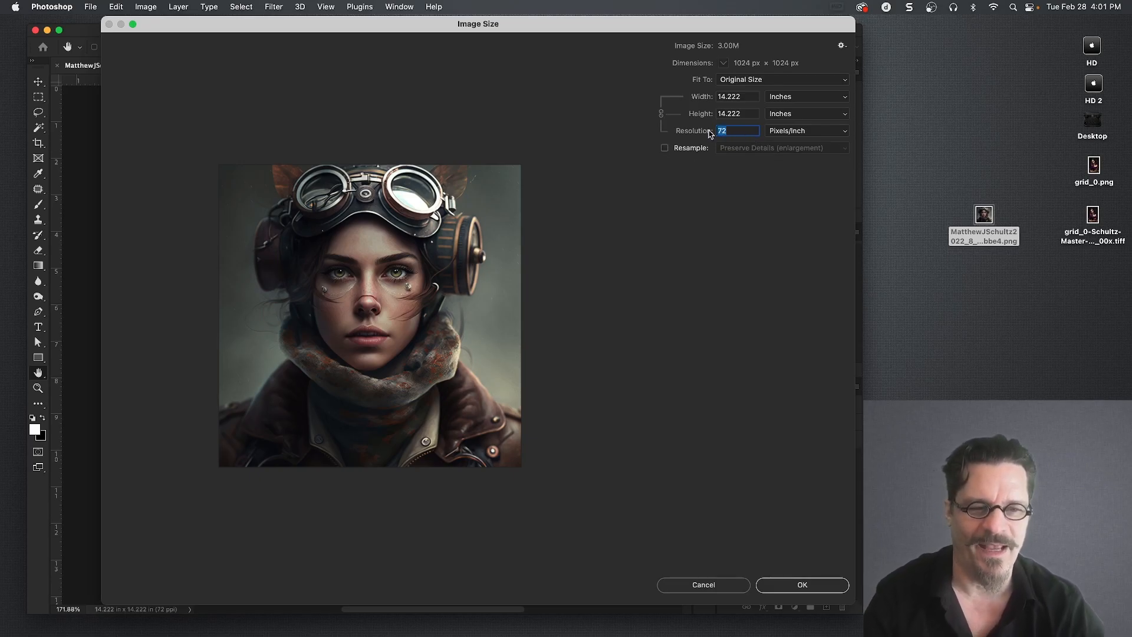
text(300)
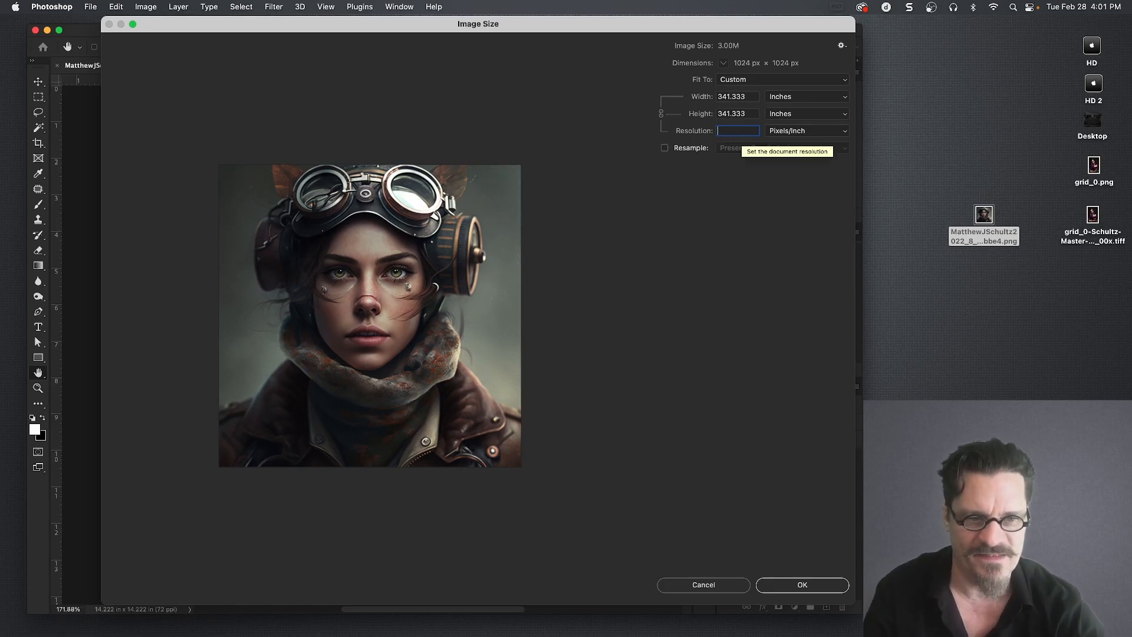
text(72)
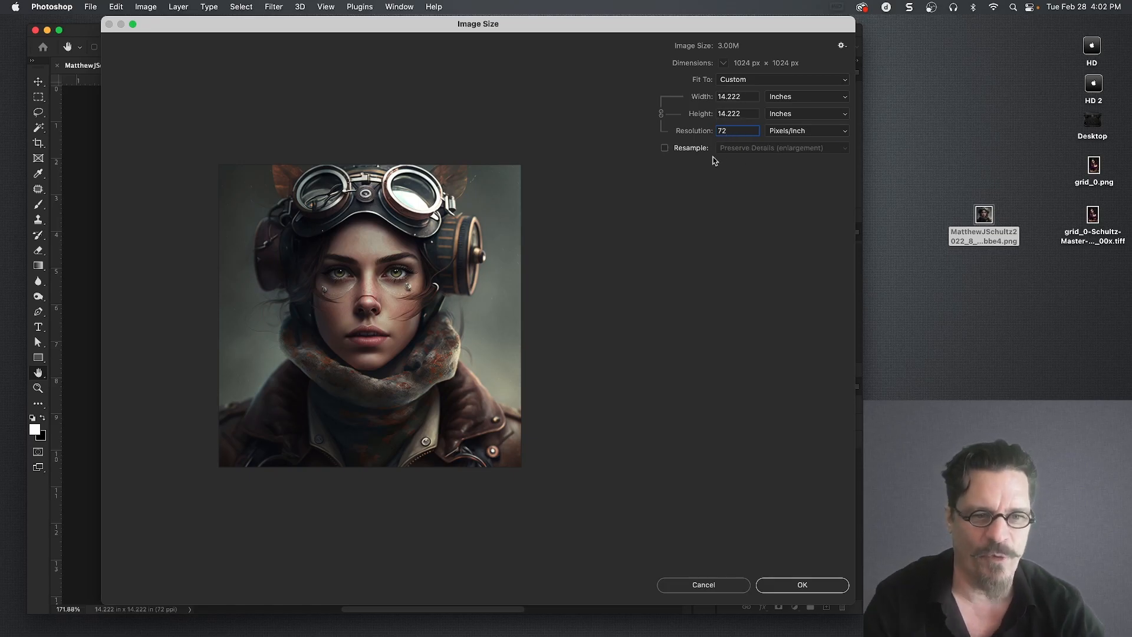
Step: Resample at 300 ppi using Preserve Details (enlargement) with Reduce Noise at 25%
click(665, 147)
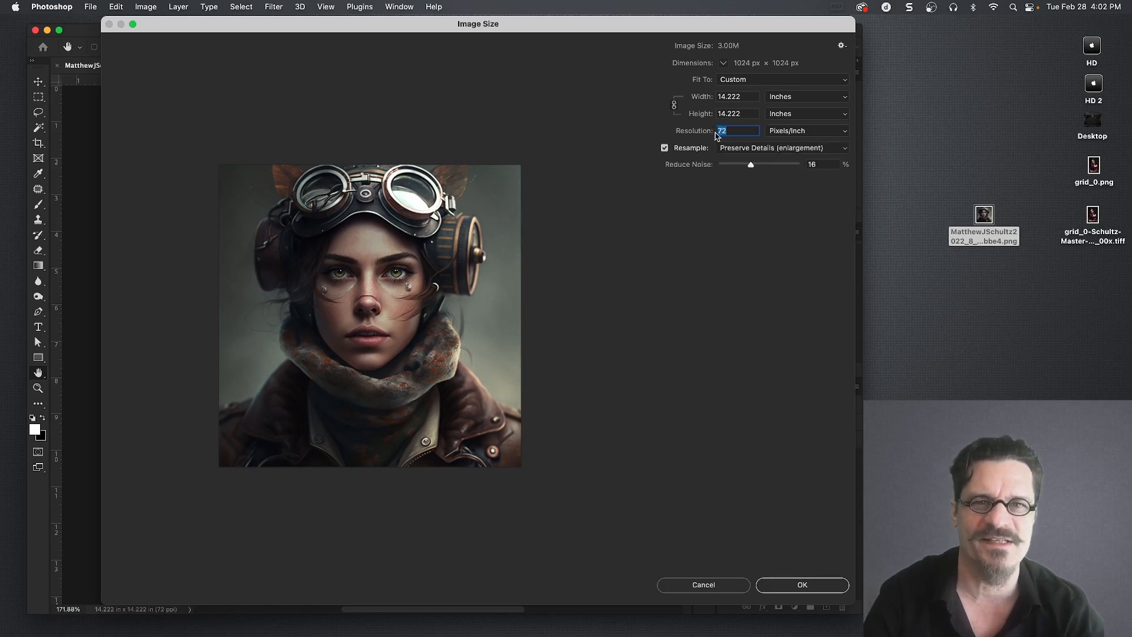
mouse_move(737, 131)
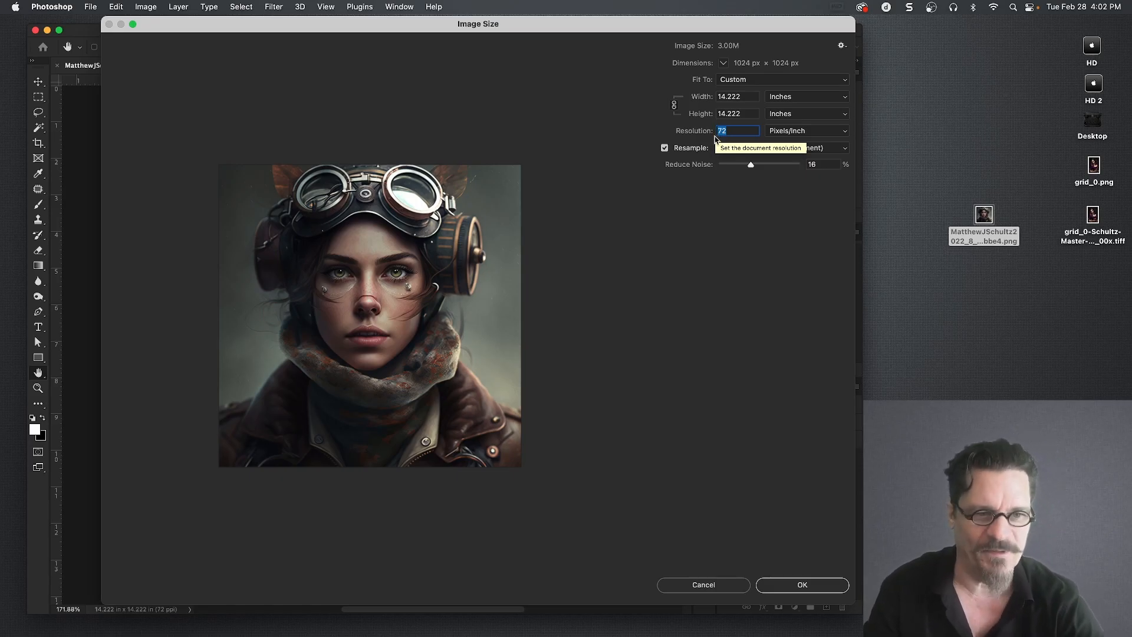
text(300)
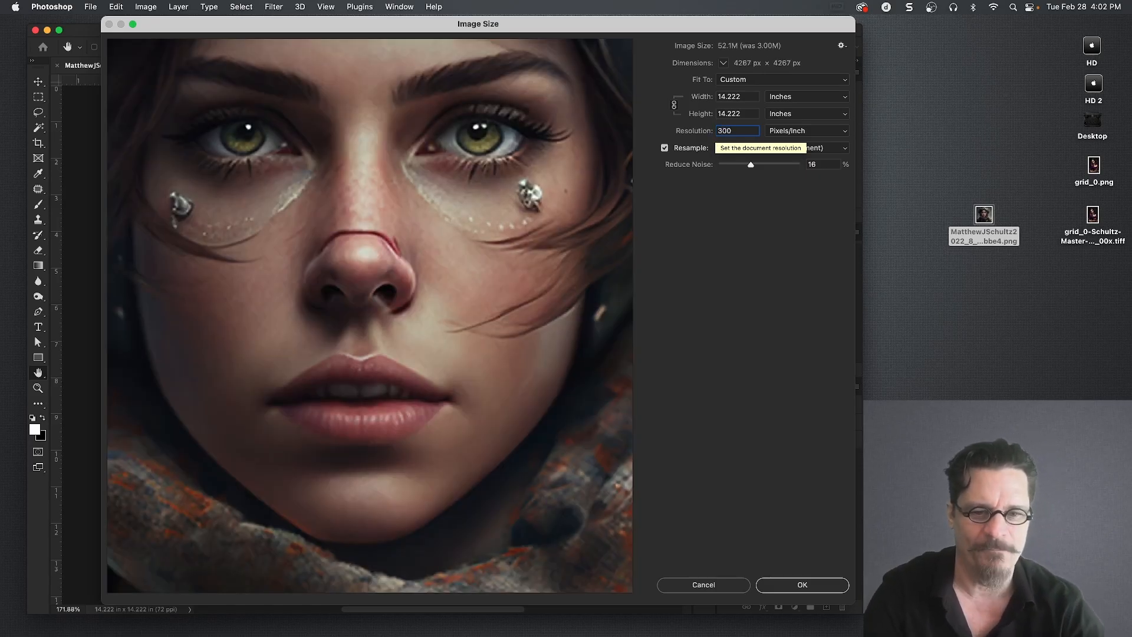
click(781, 147)
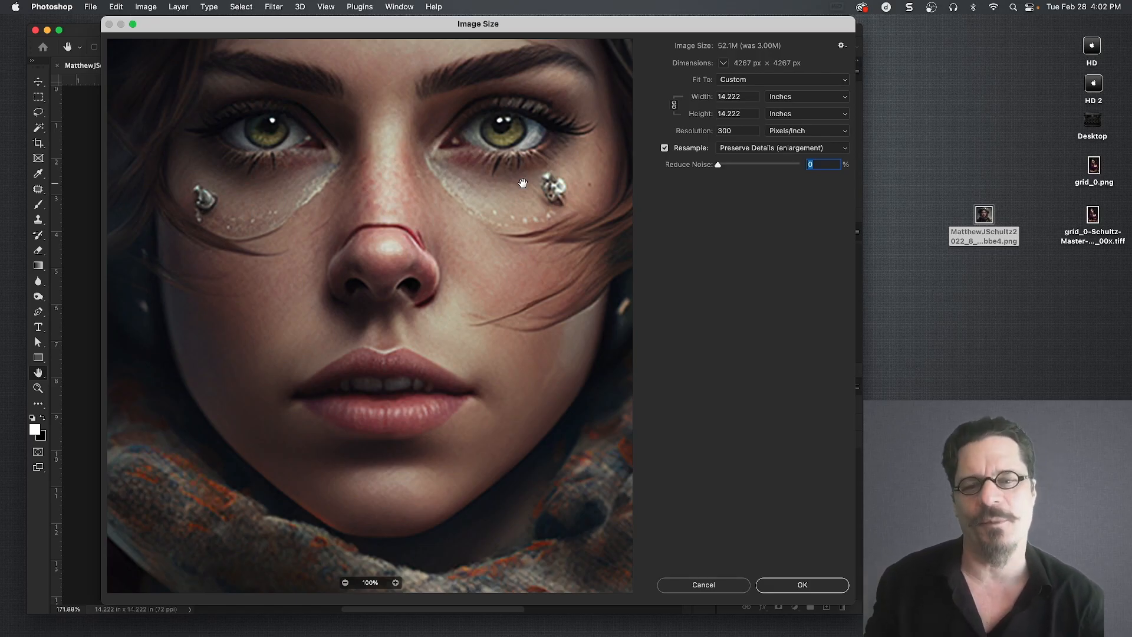
mouse_move(460, 189)
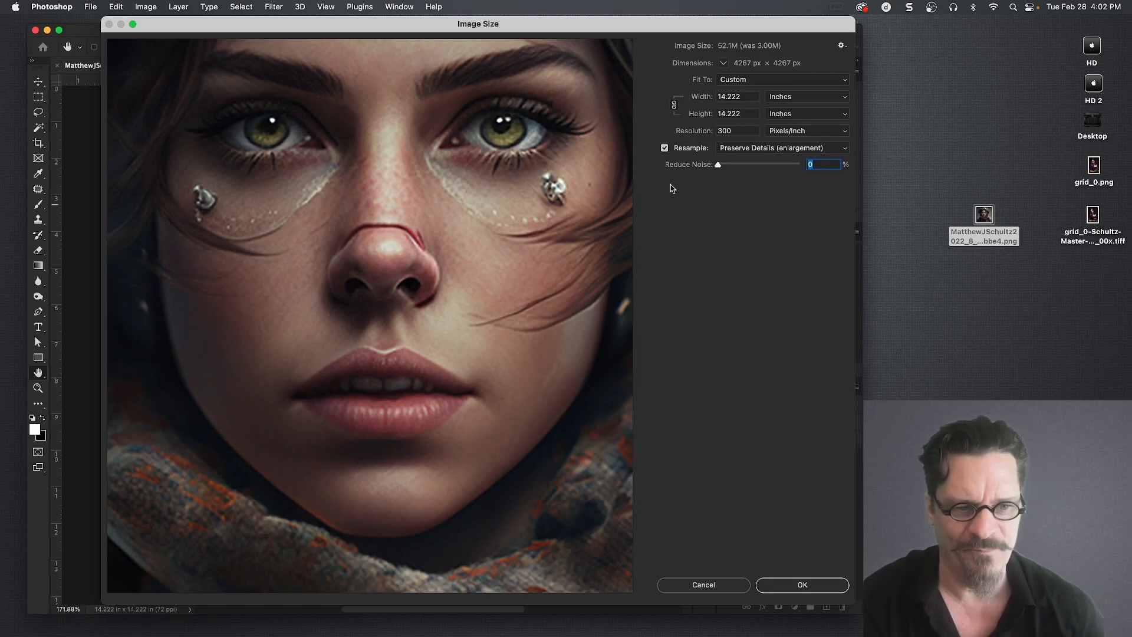
click(782, 148)
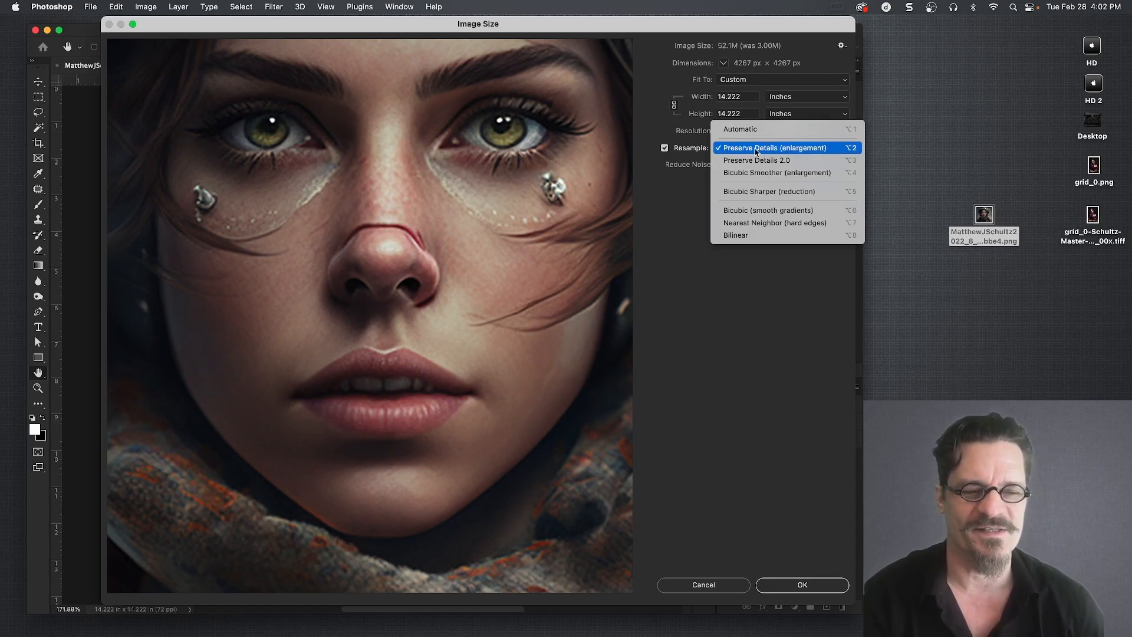
click(773, 148)
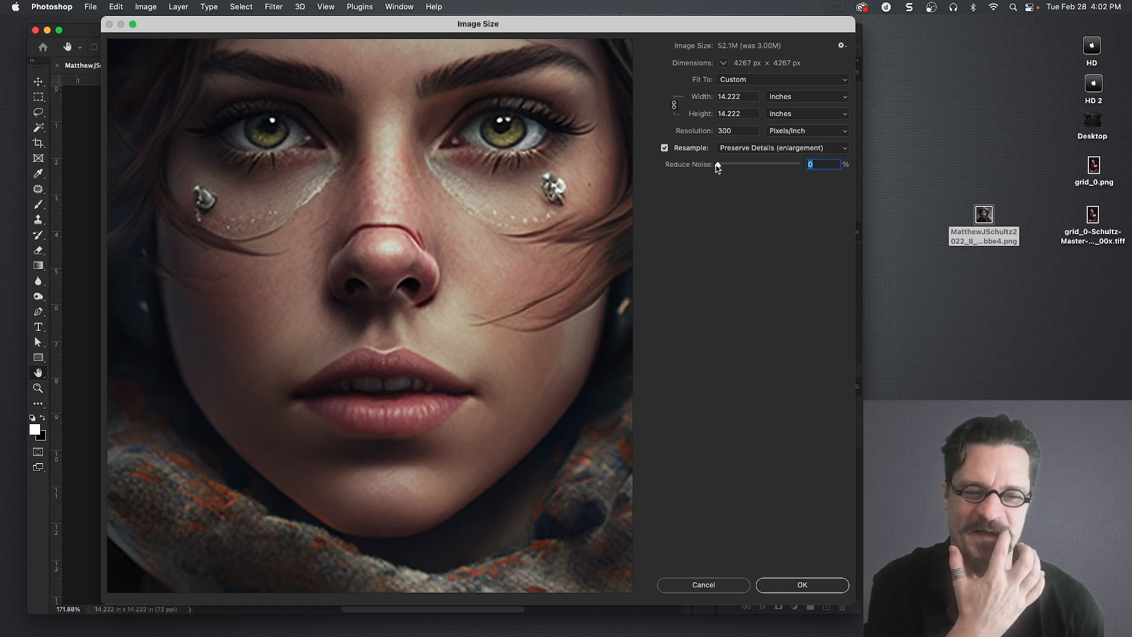
drag(717, 165, 760, 164)
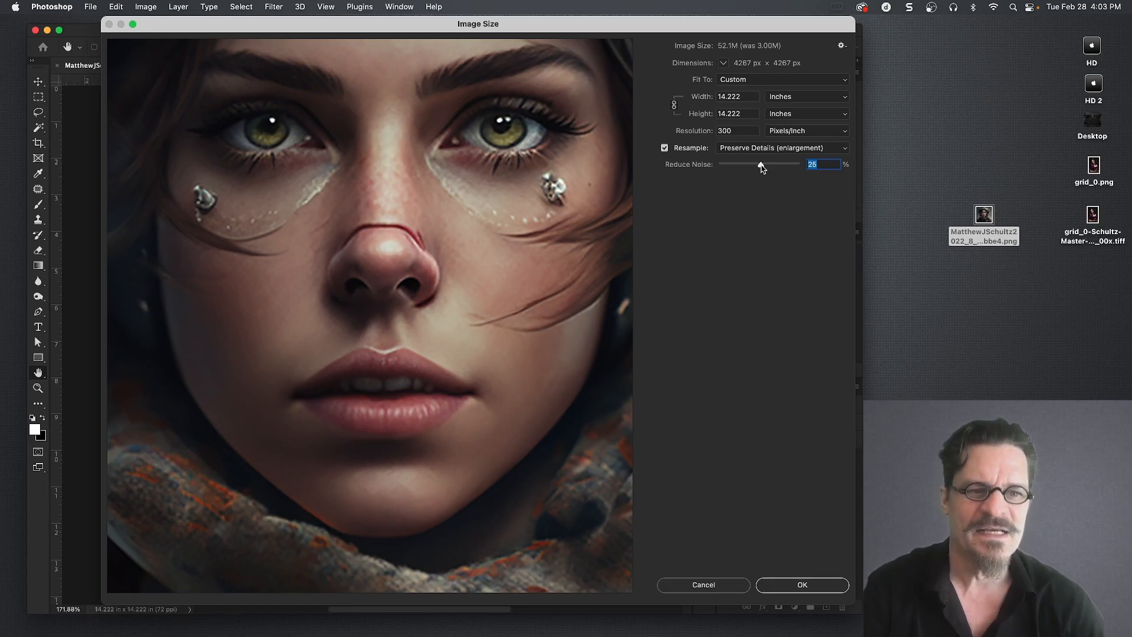
Step: Set Height to 36 inches, making the portrait 10800 px square, and apply
click(737, 113)
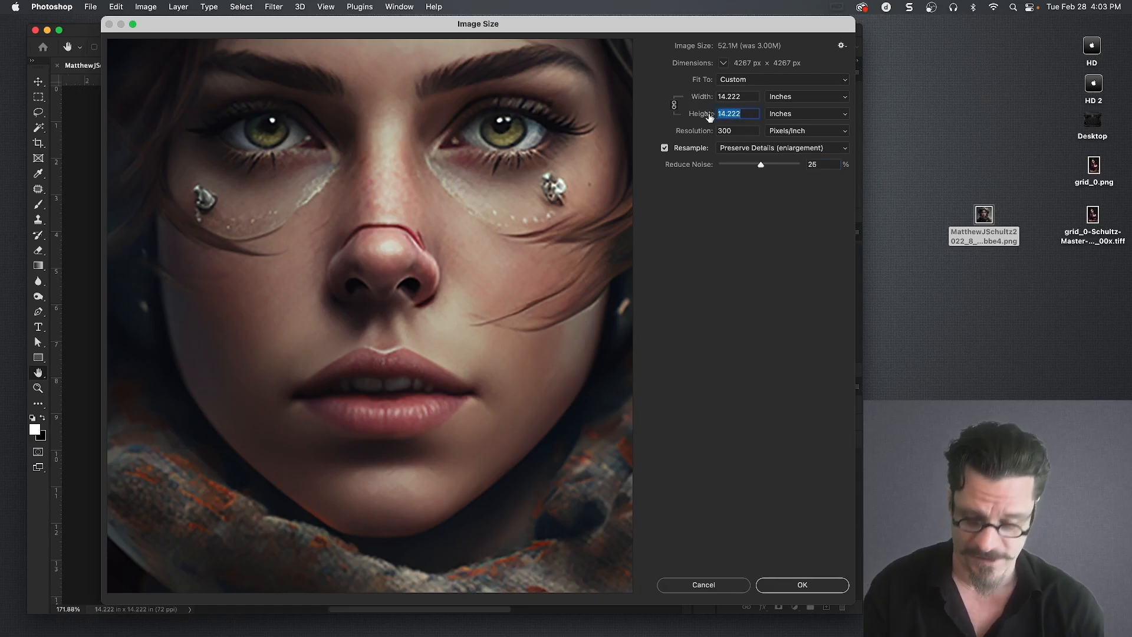
text(36)
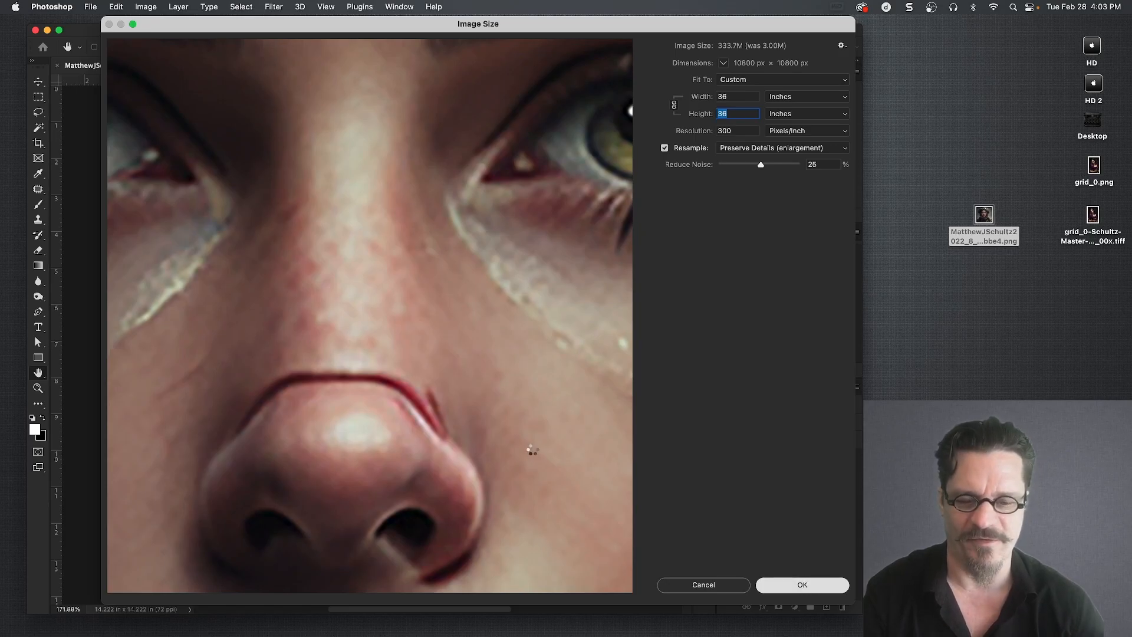
click(802, 586)
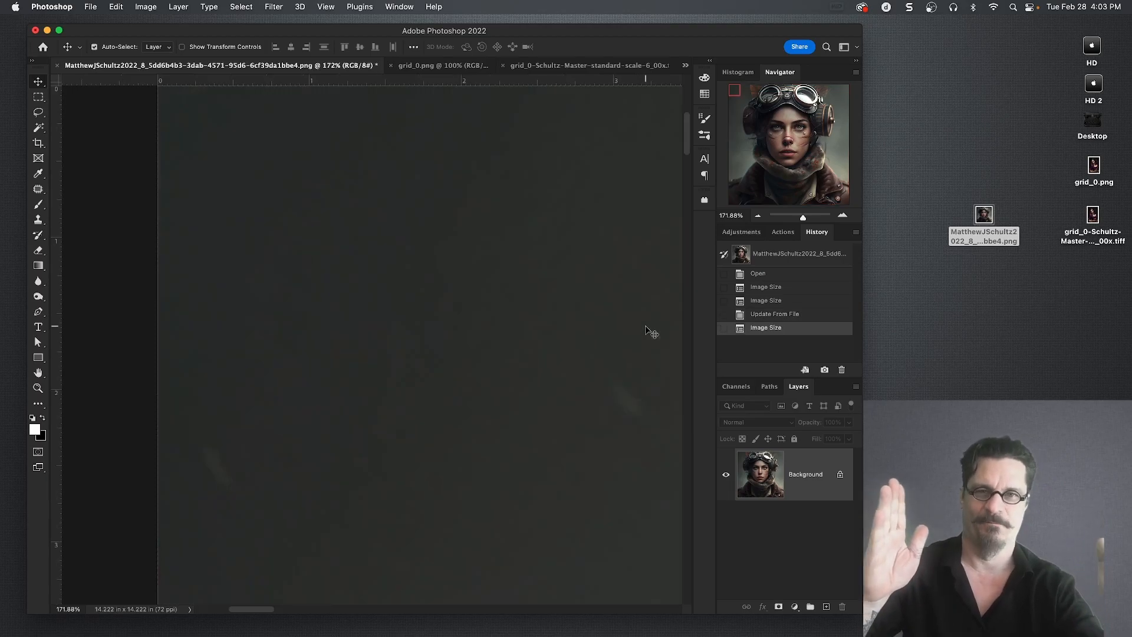
mouse_move(650, 320)
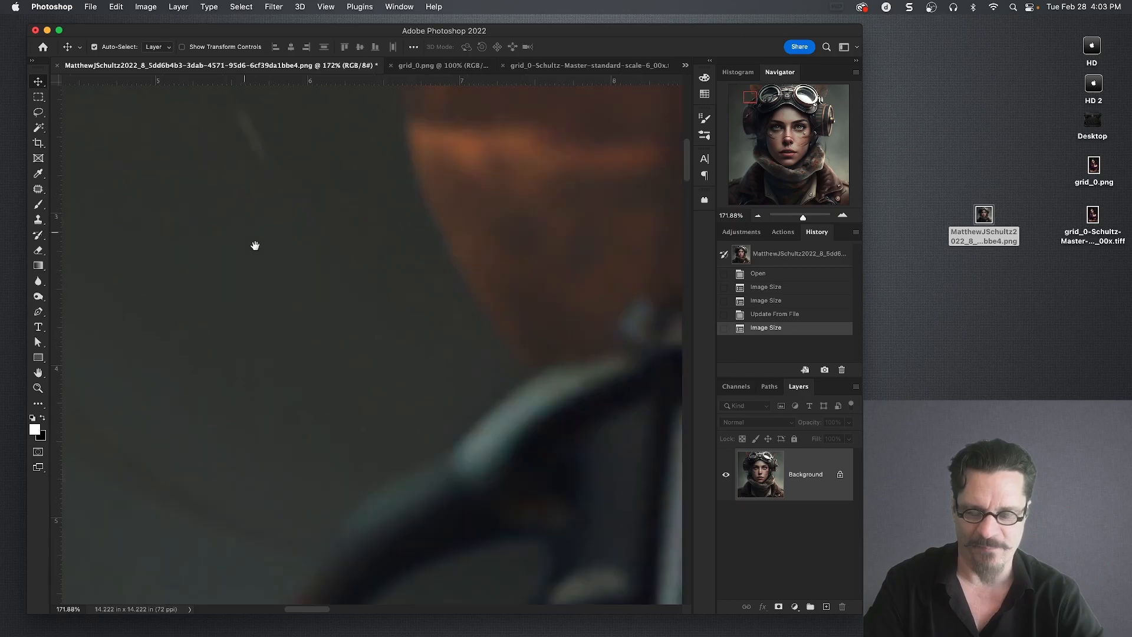
Step: Pan around the enlarged portrait's face, then launch Topaz Gigapixel AI from the Dock
drag(254, 245, 353, 191)
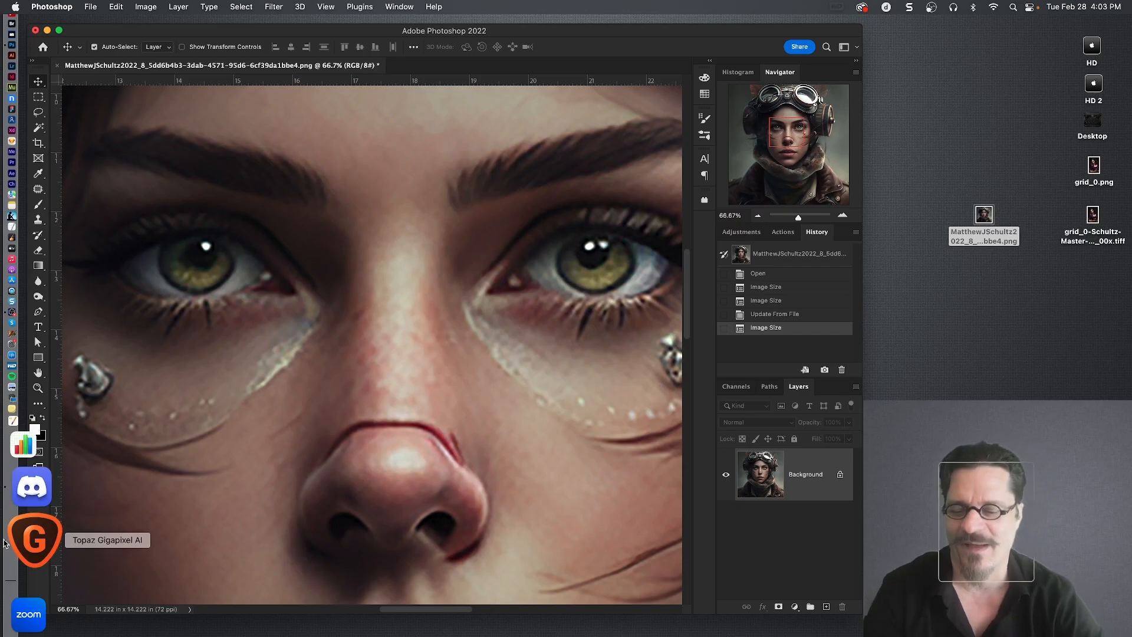
click(34, 540)
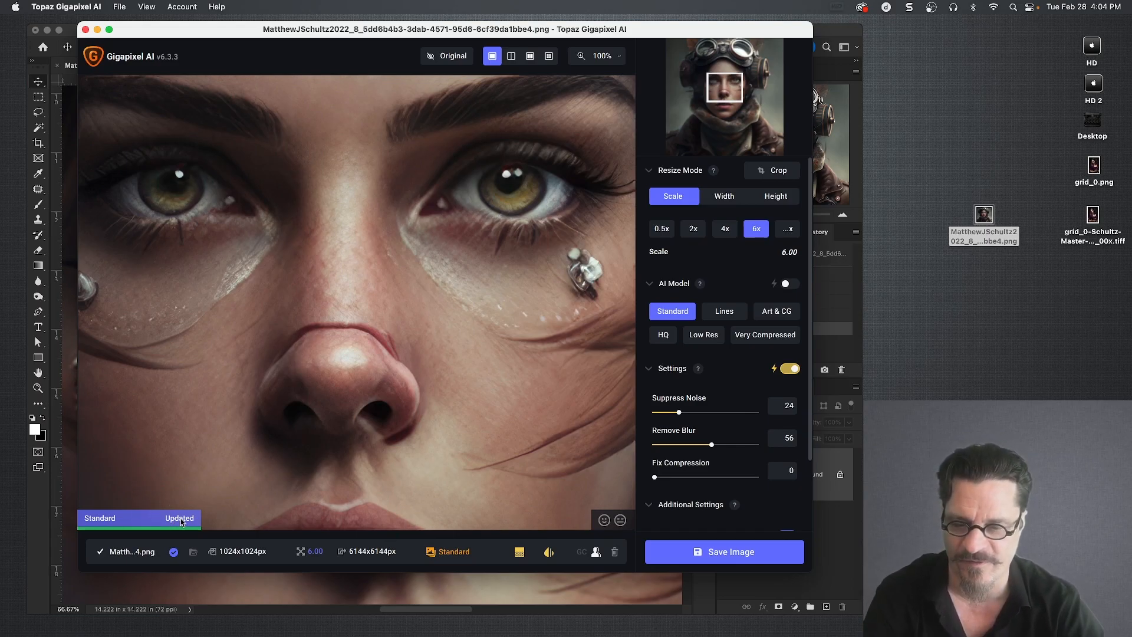
mouse_move(427, 237)
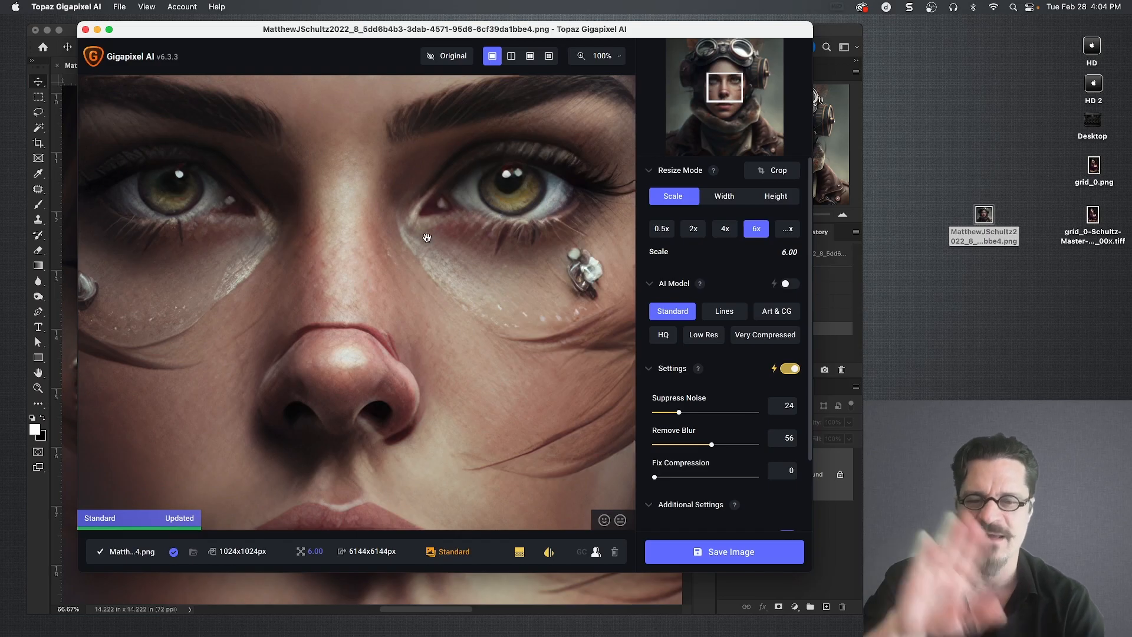
mouse_move(340, 234)
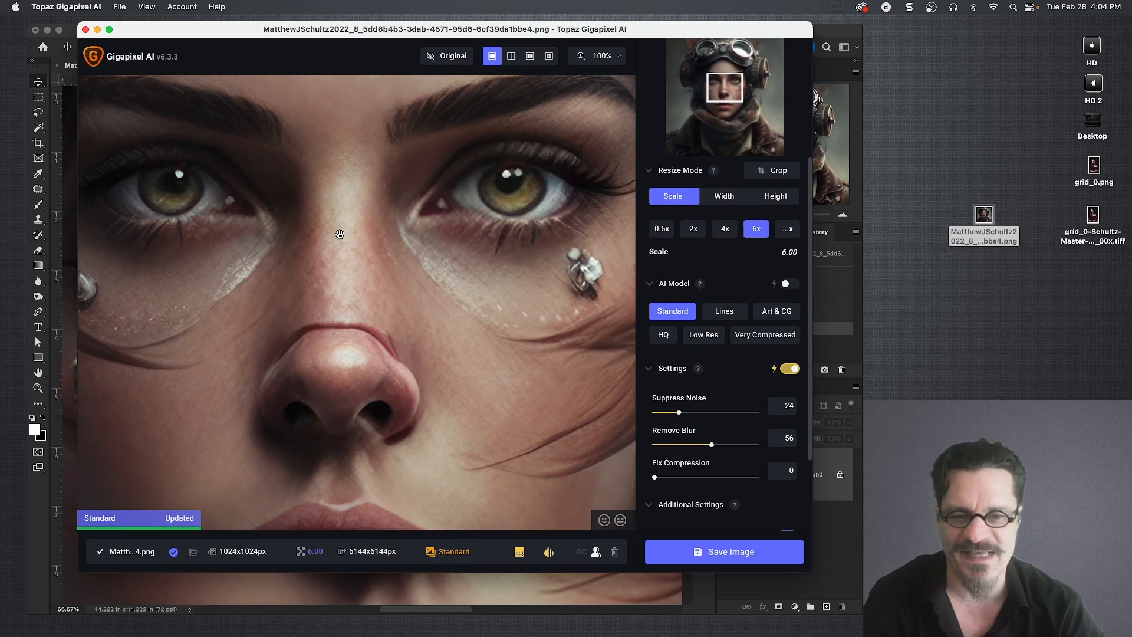
mouse_move(406, 213)
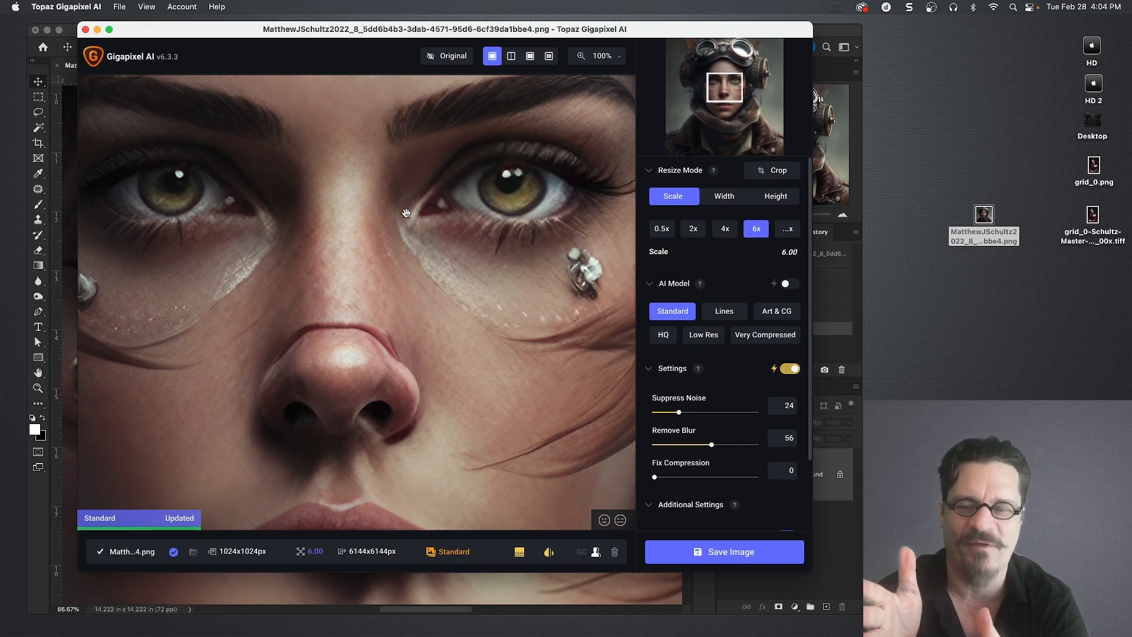
mouse_move(418, 199)
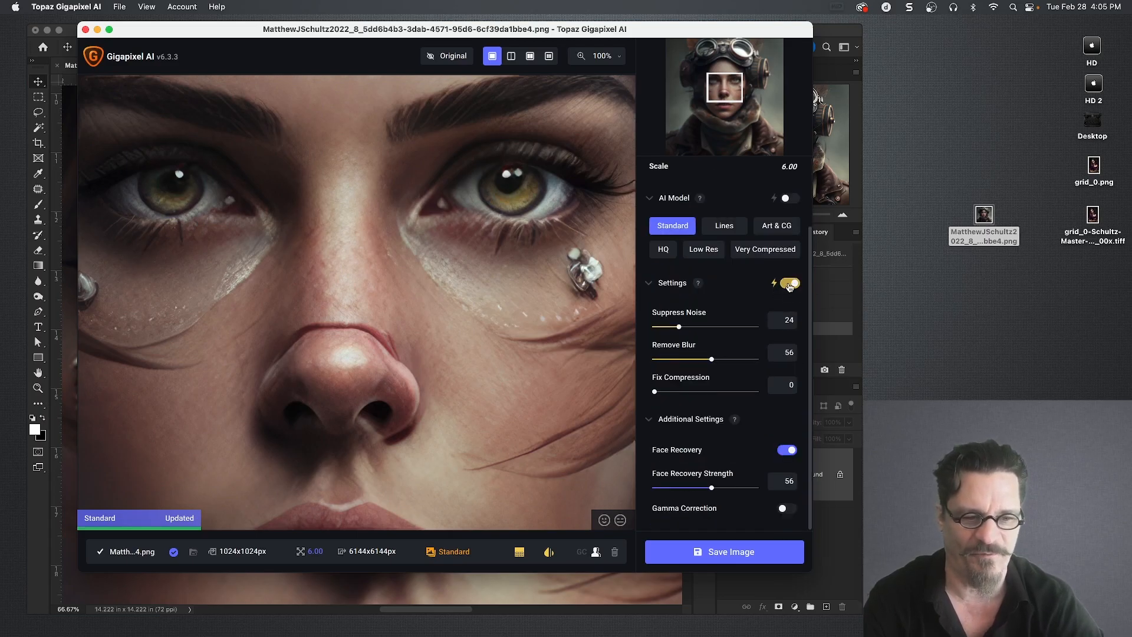
click(785, 284)
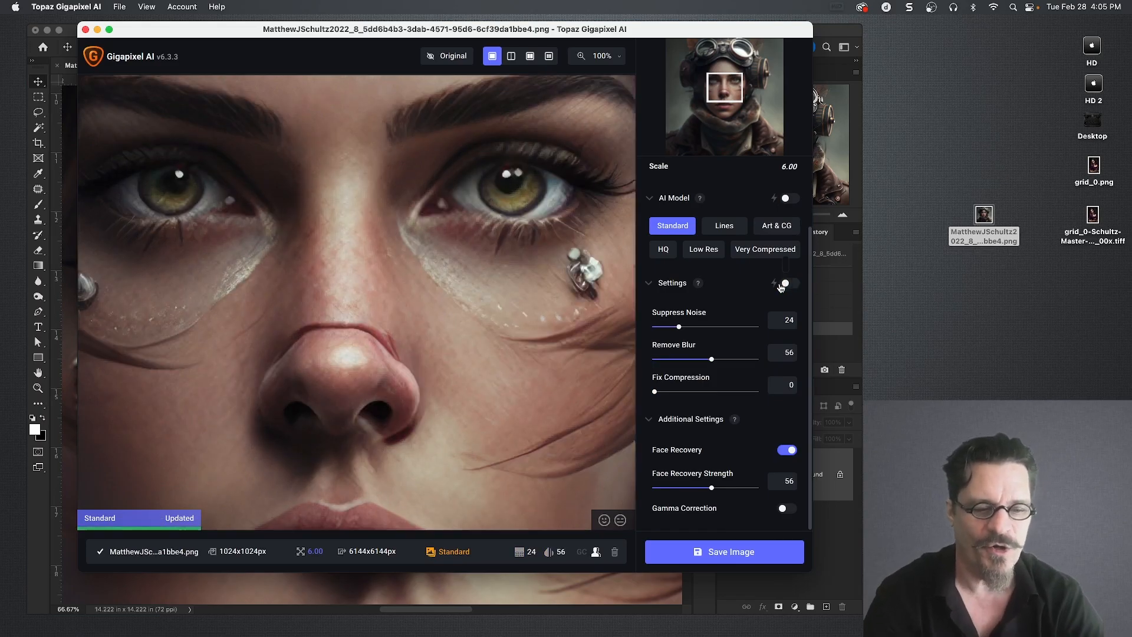
drag(677, 327, 695, 326)
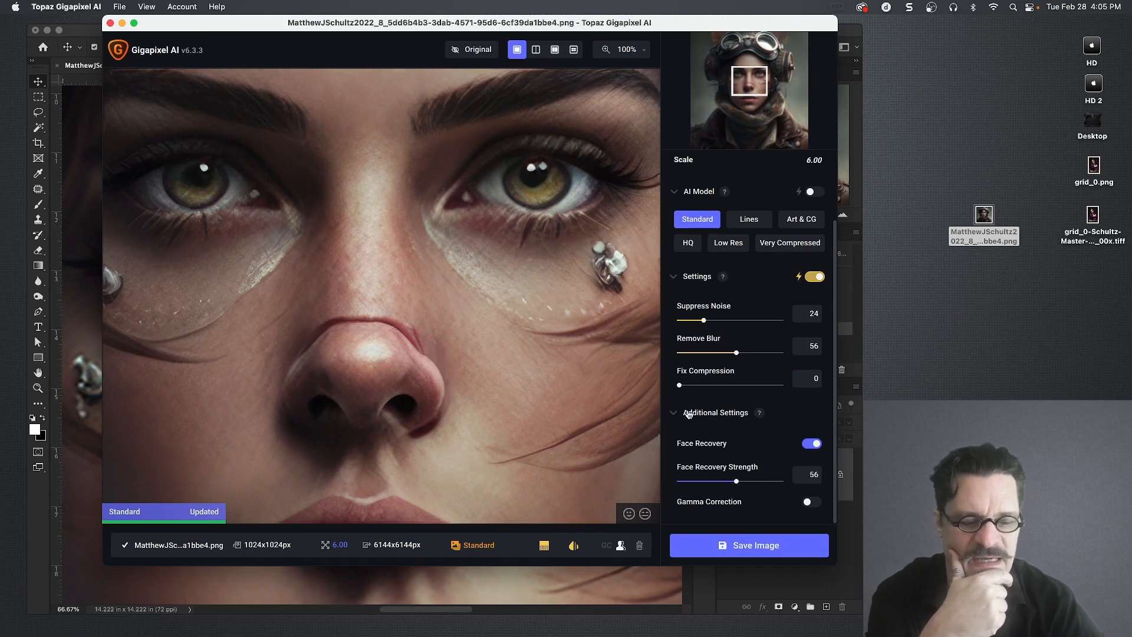
Step: Save the 6x upscale as a 16-bit uncompressed TIFF to the Desktop
click(749, 545)
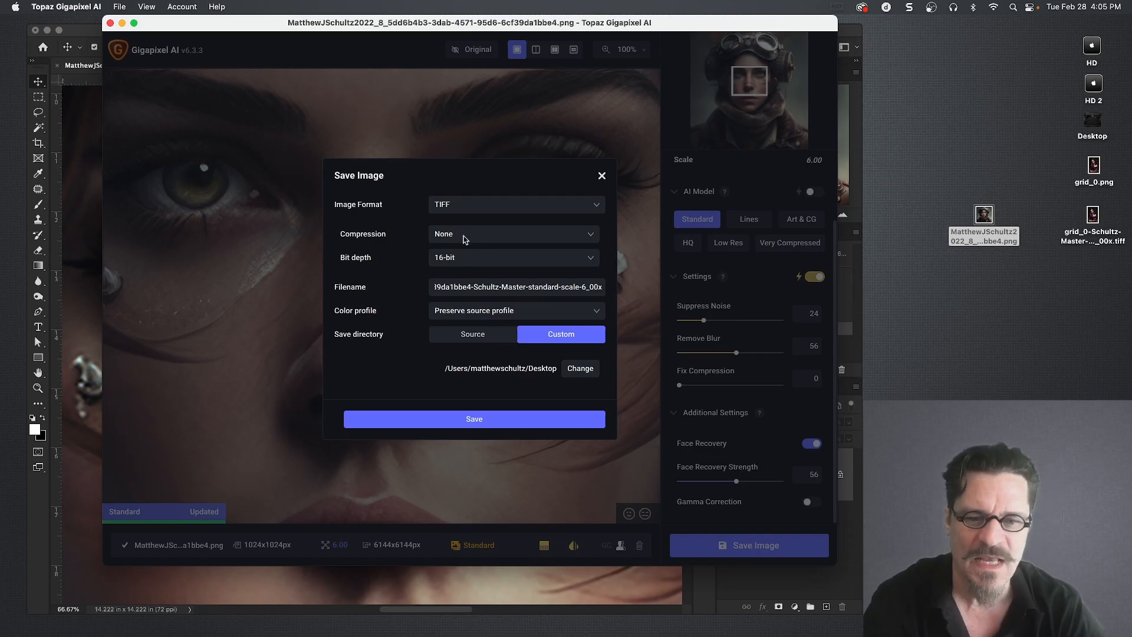
click(515, 204)
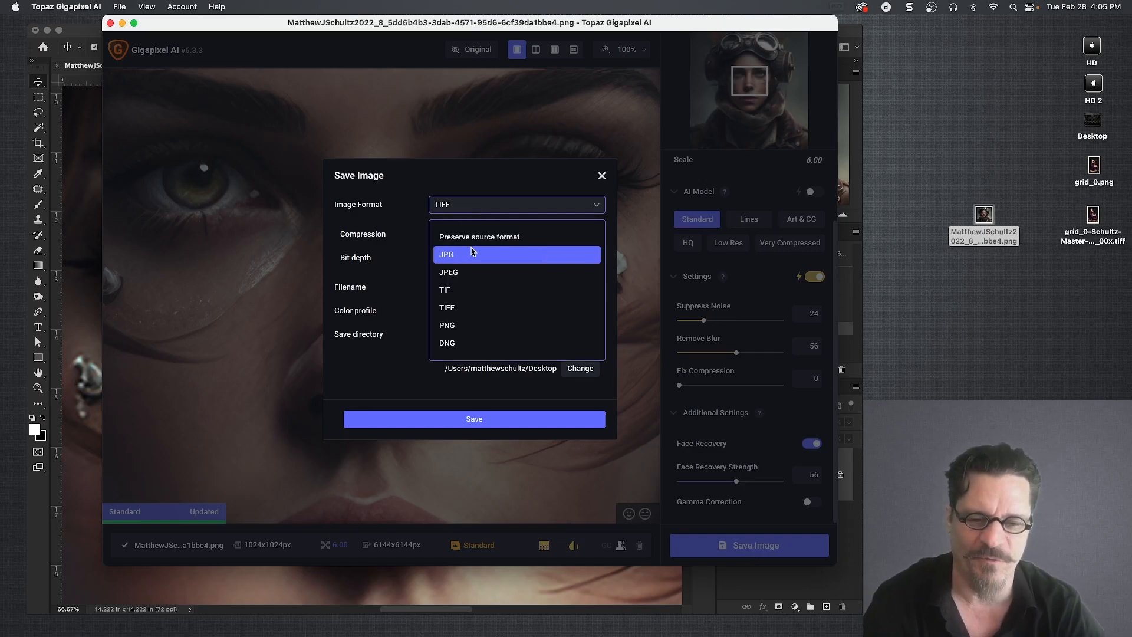
mouse_move(481, 309)
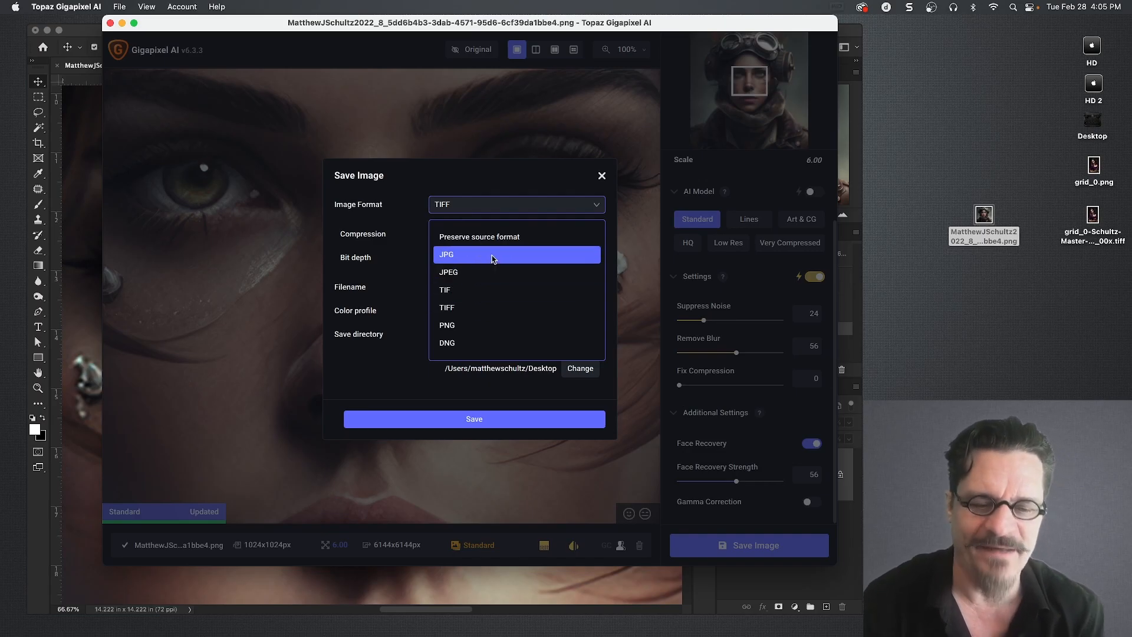
mouse_move(494, 326)
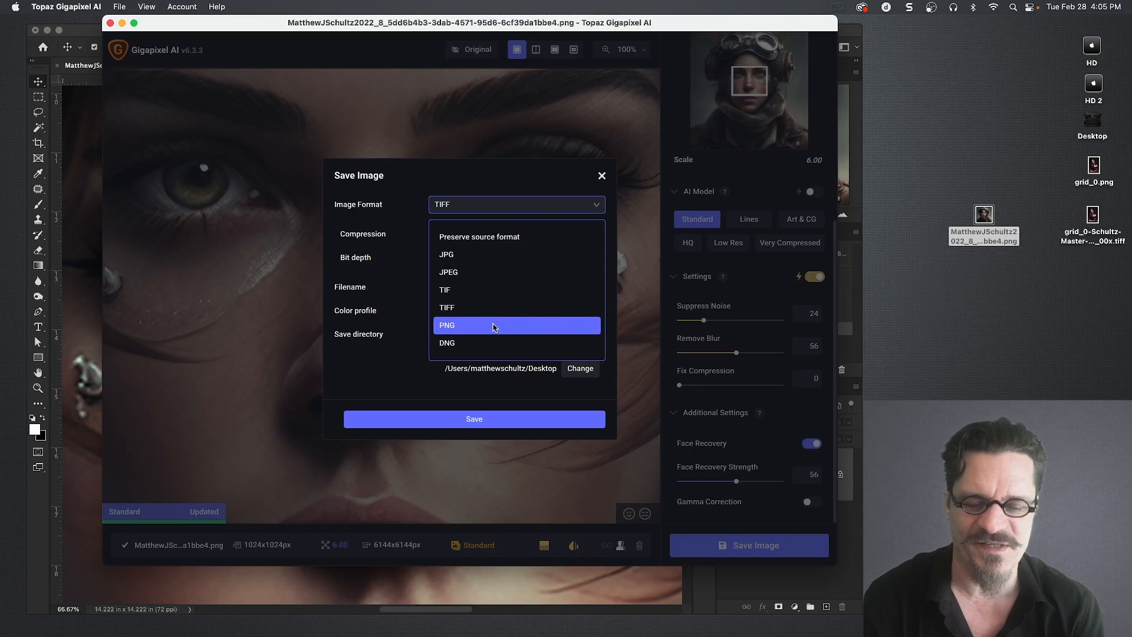
click(446, 307)
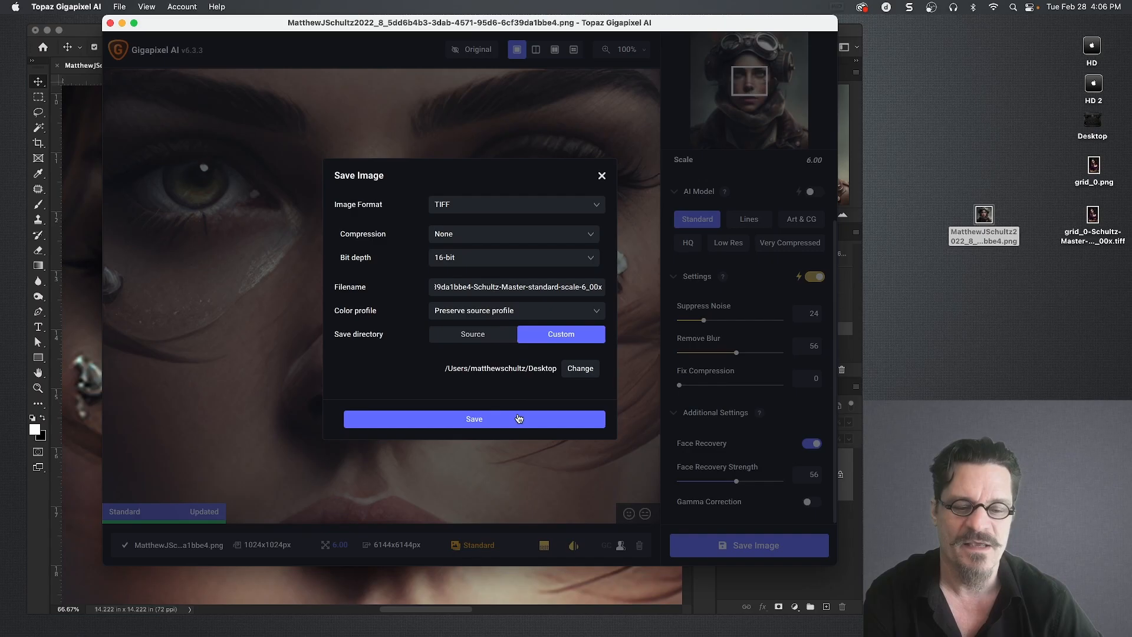
click(473, 418)
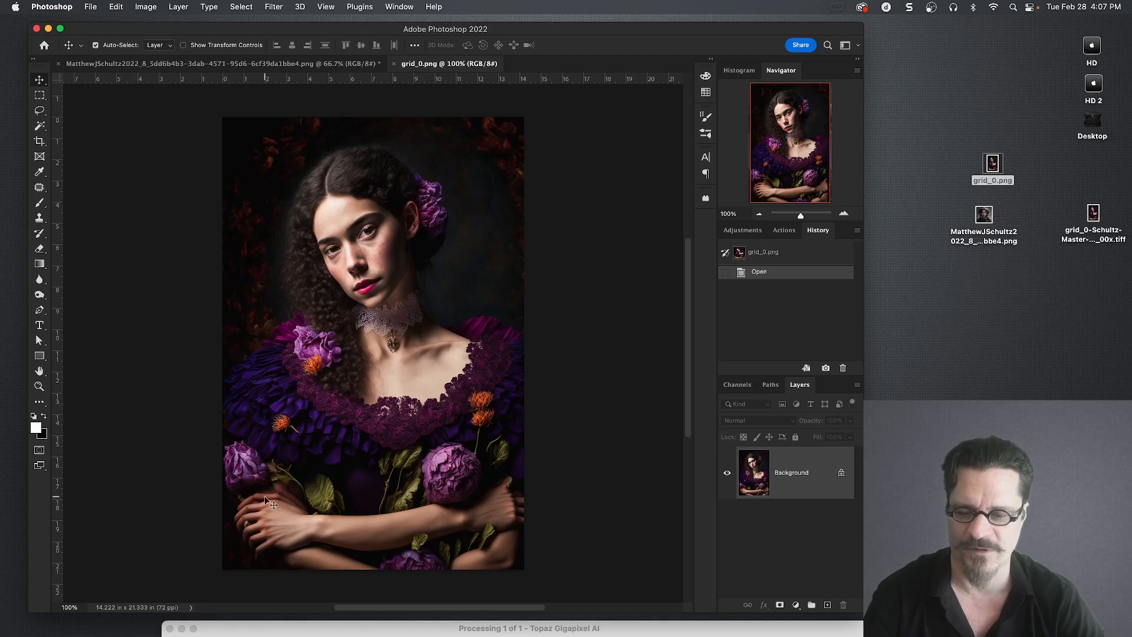
mouse_move(430, 563)
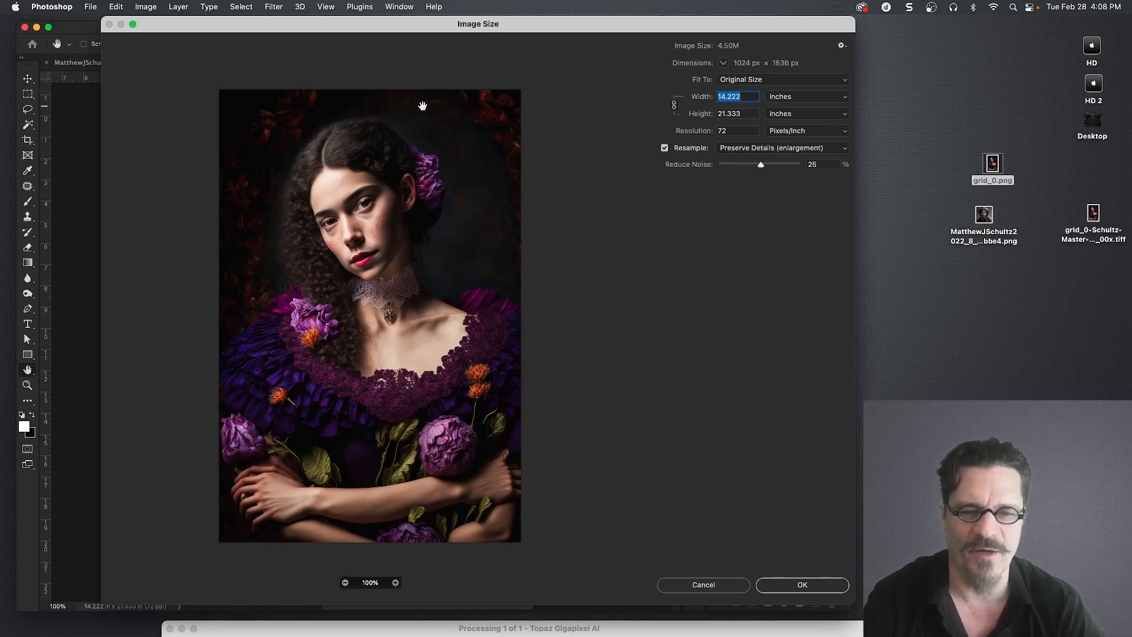
mouse_move(435, 255)
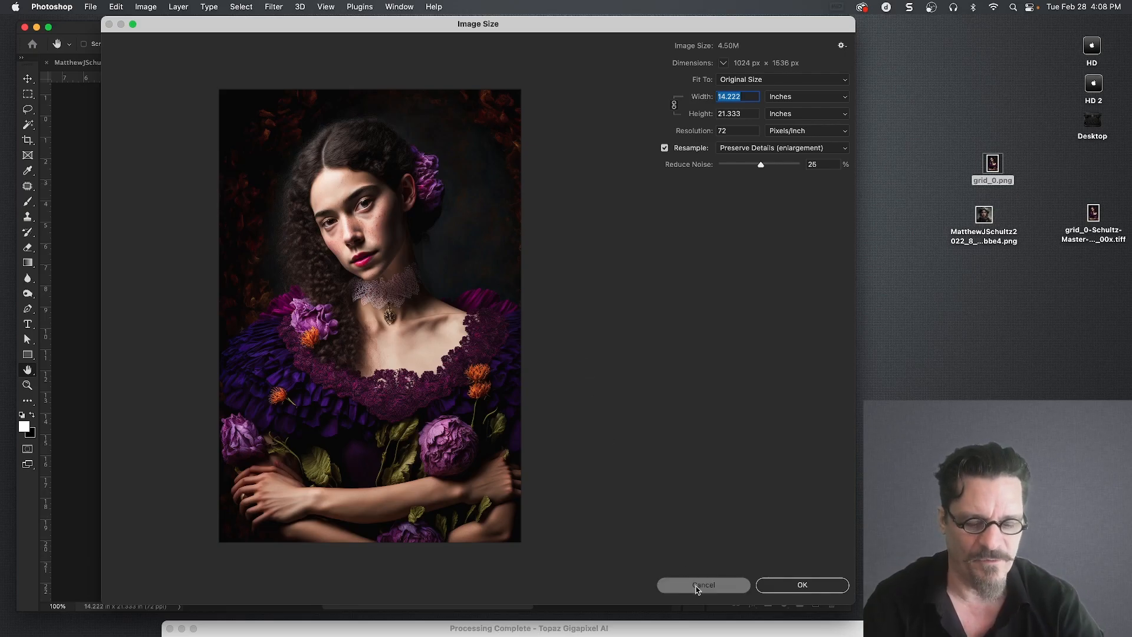
Step: Cancel the Image Size dialog for the small grid_0.png
click(701, 585)
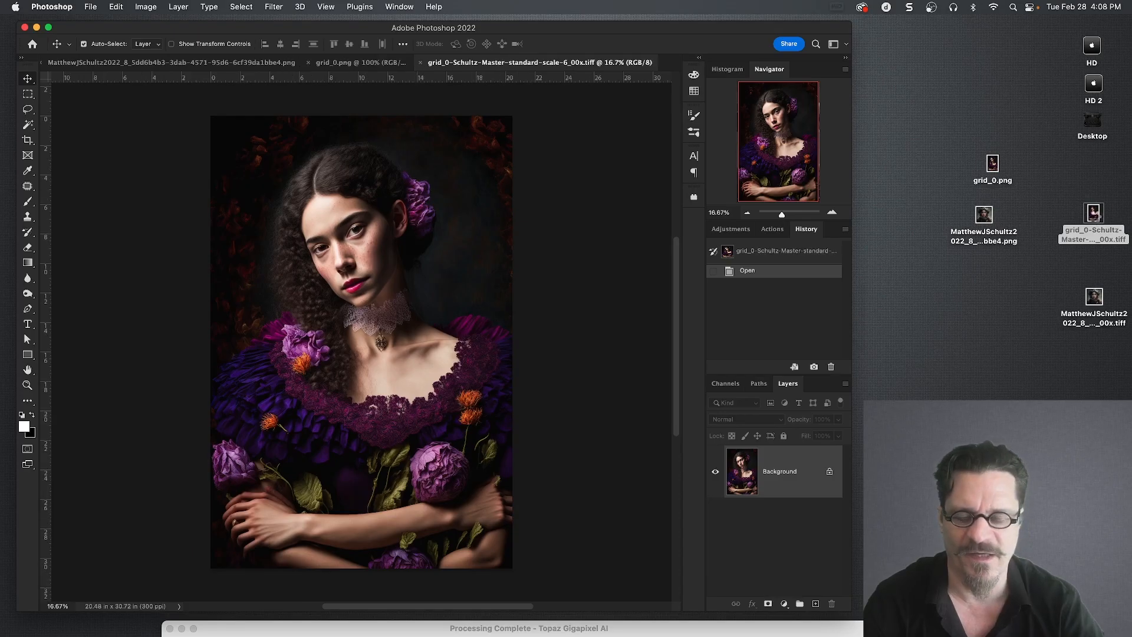
Step: In Image Size, set the TIFF to 24 × 36 inches at 300 ppi and apply
click(145, 6)
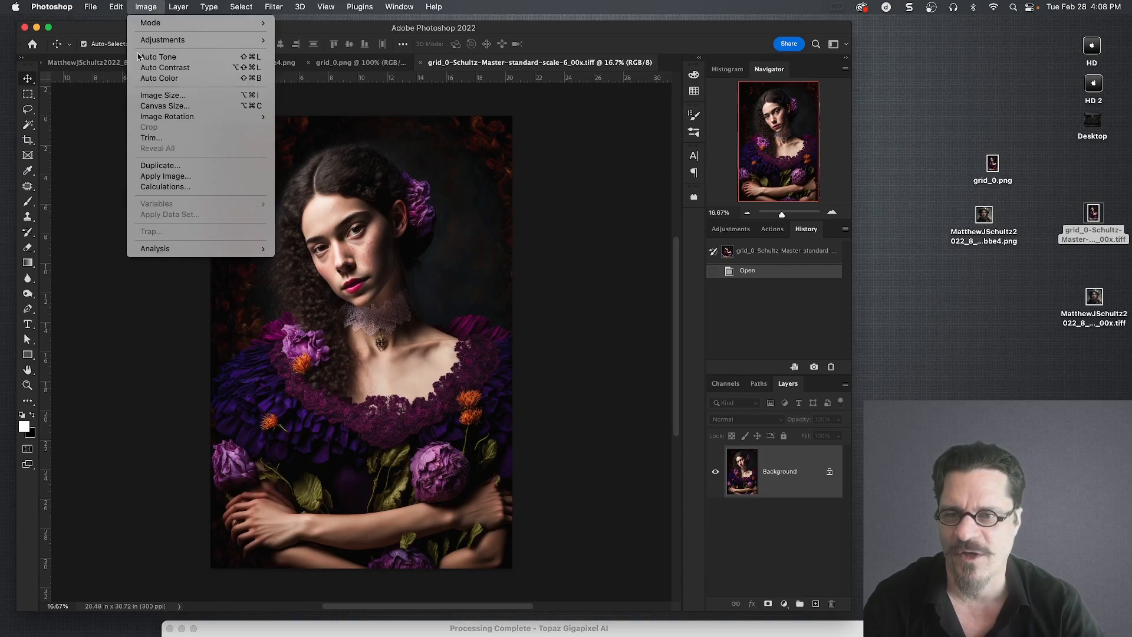
click(161, 94)
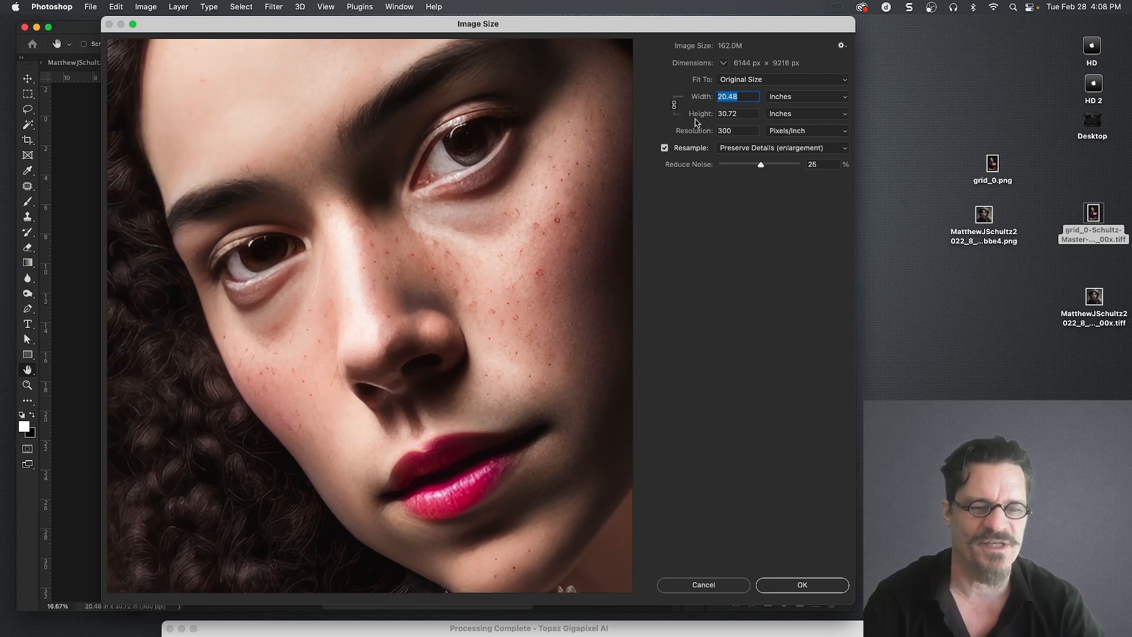
click(737, 113)
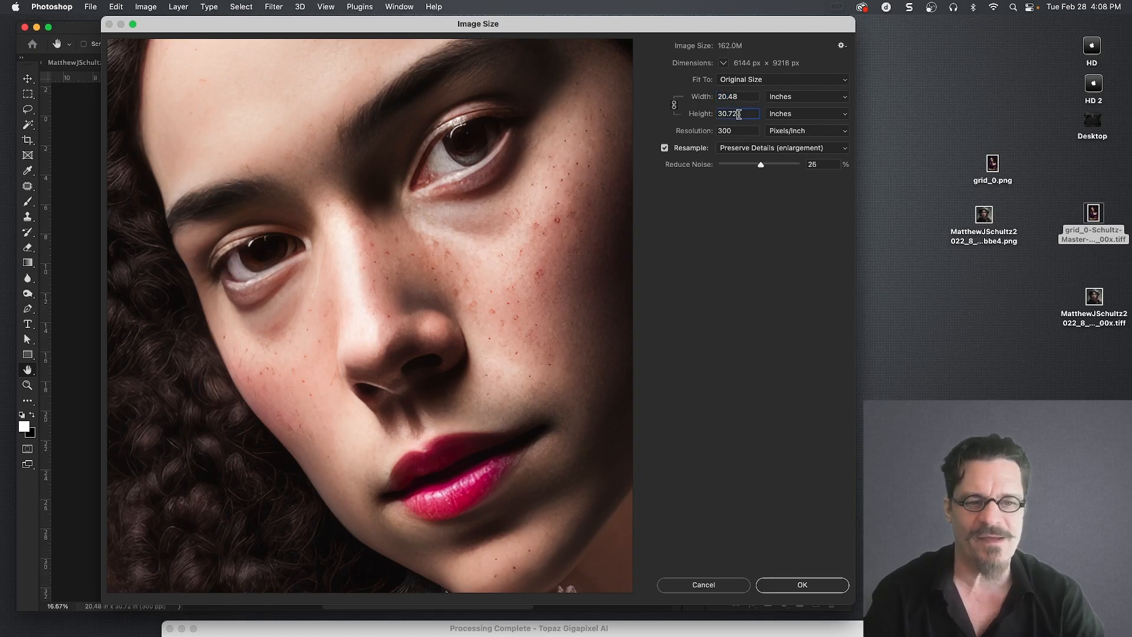
text(3)
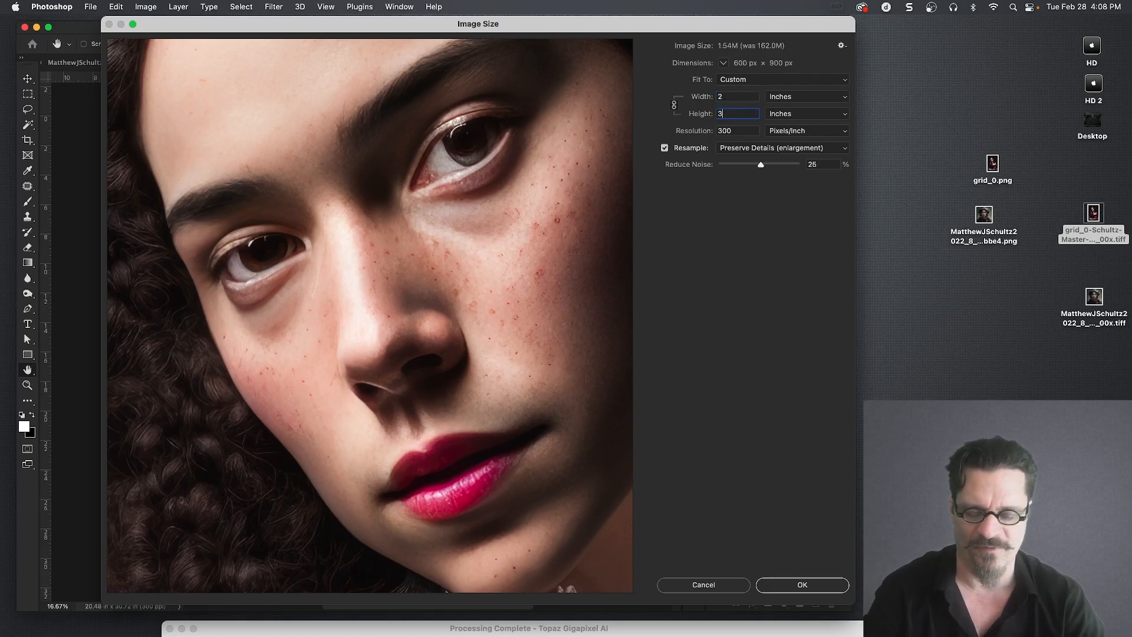
text(36)
click(823, 164)
text(0)
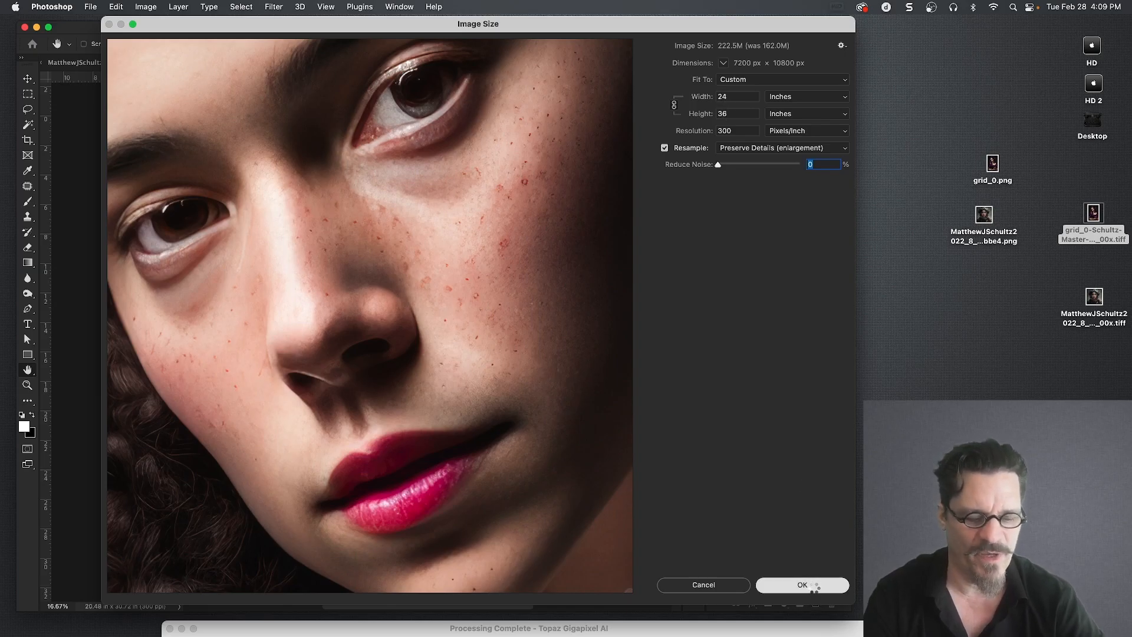
click(802, 585)
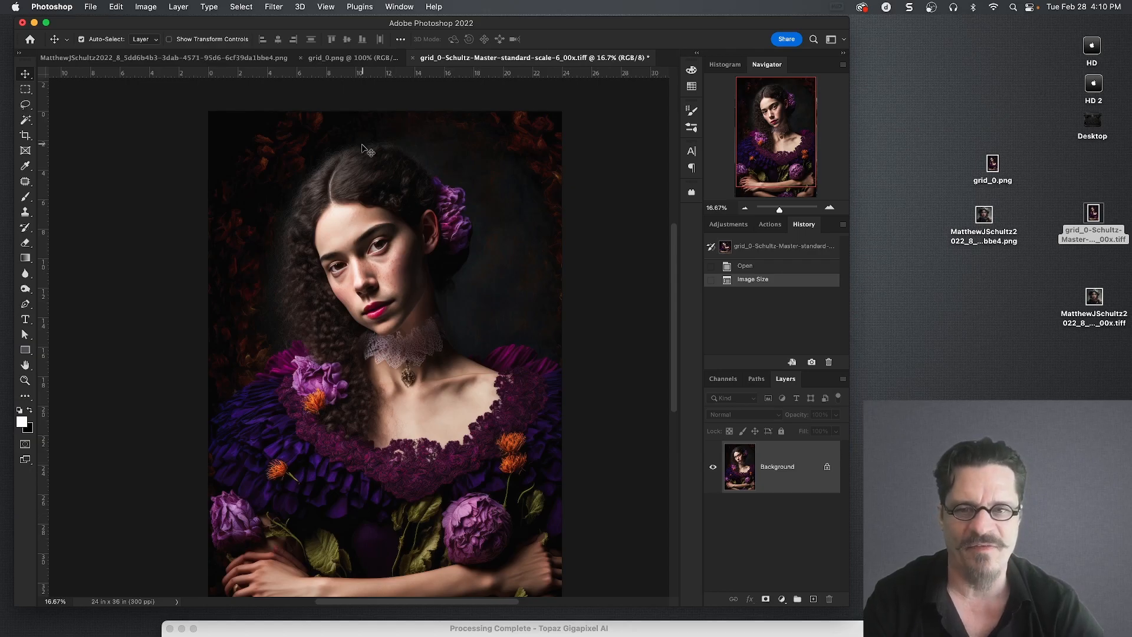
Step: Convert the Background layer to a smart object and open the Camera Raw Filter
click(273, 6)
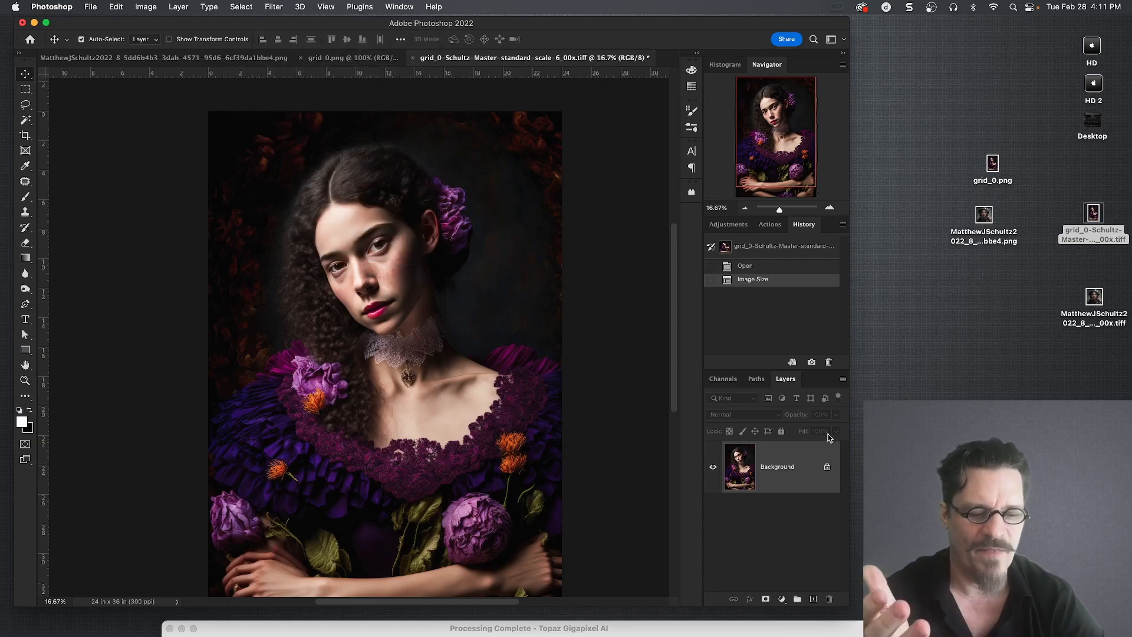
right_click(777, 466)
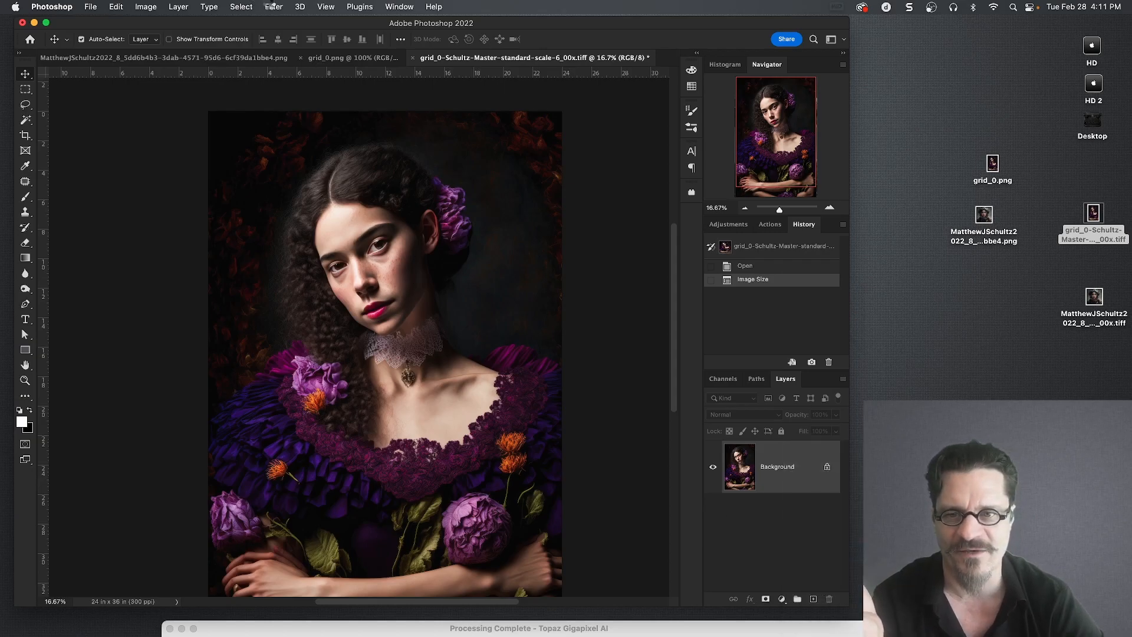
click(273, 7)
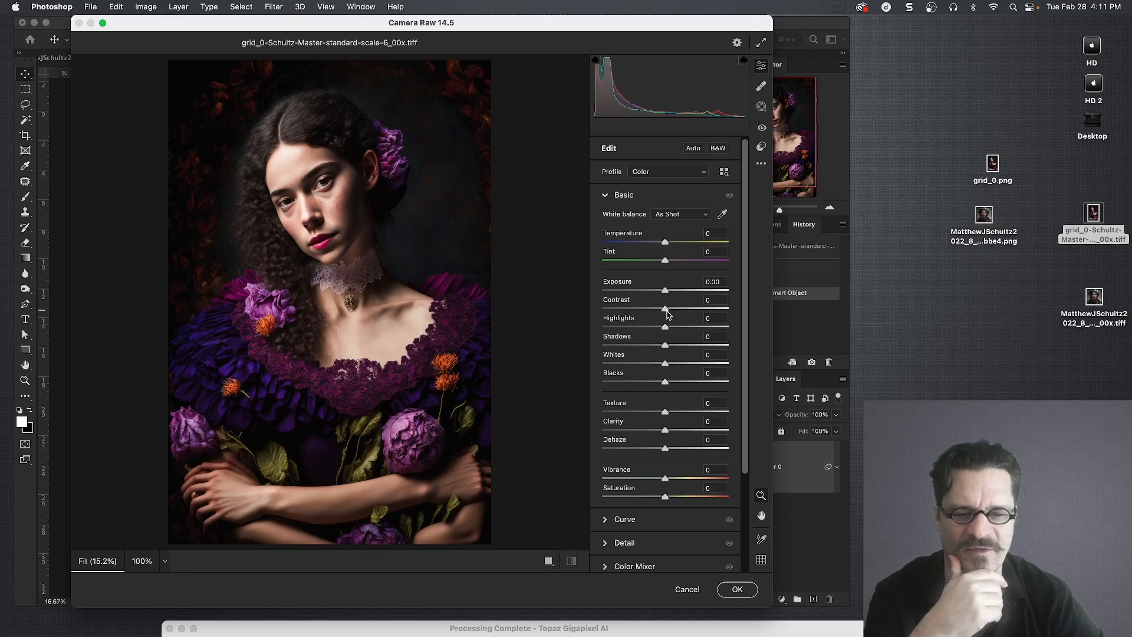
Step: In Camera Raw's Basic panel, set Shadows +43, Saturation +18, Blacks -13 and Contrast +24
drag(665, 344, 694, 344)
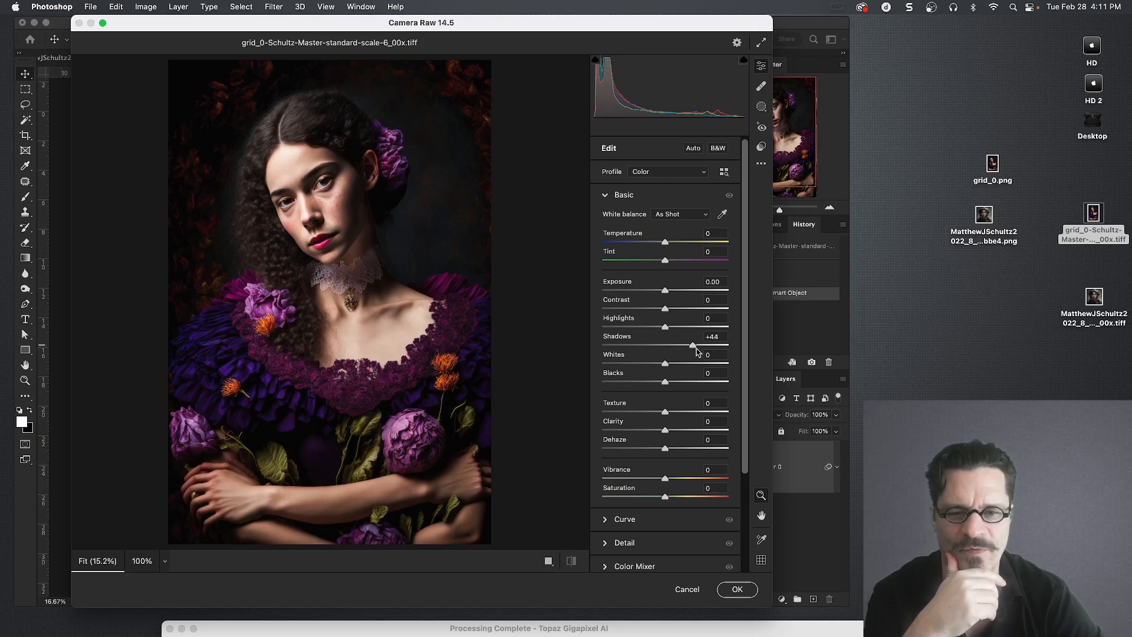
drag(694, 343, 691, 344)
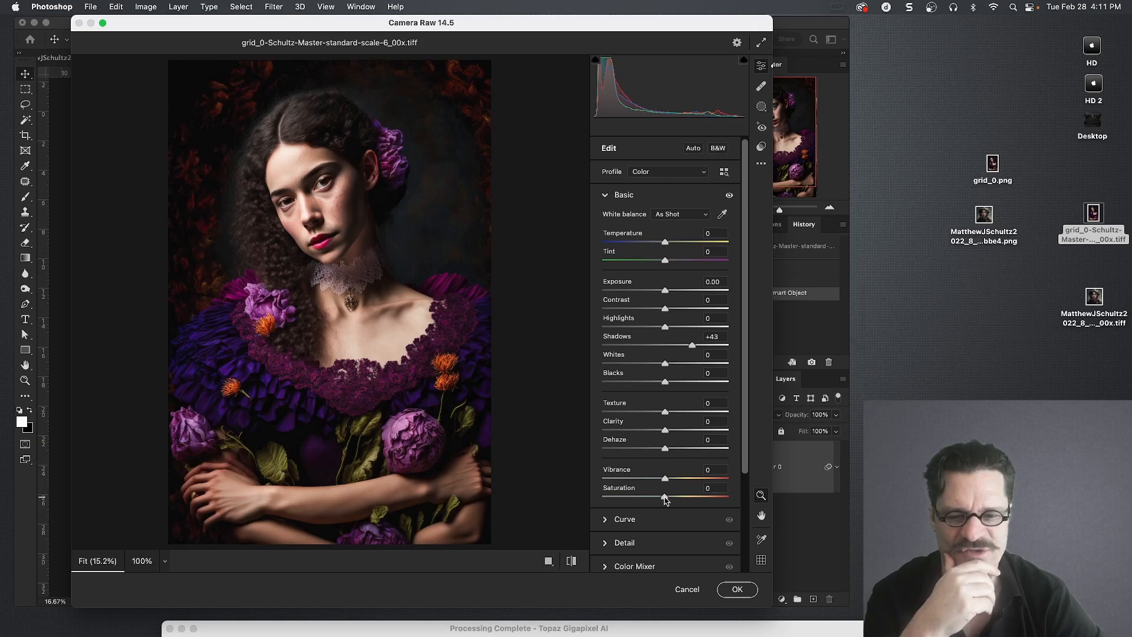
drag(665, 498, 670, 498)
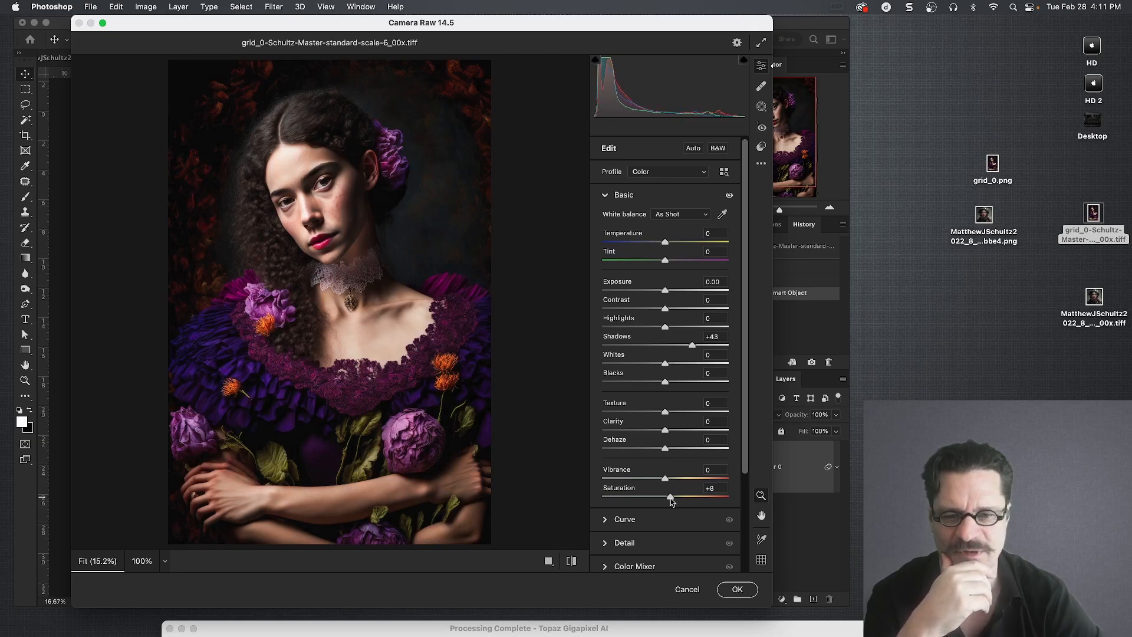
drag(668, 498, 675, 499)
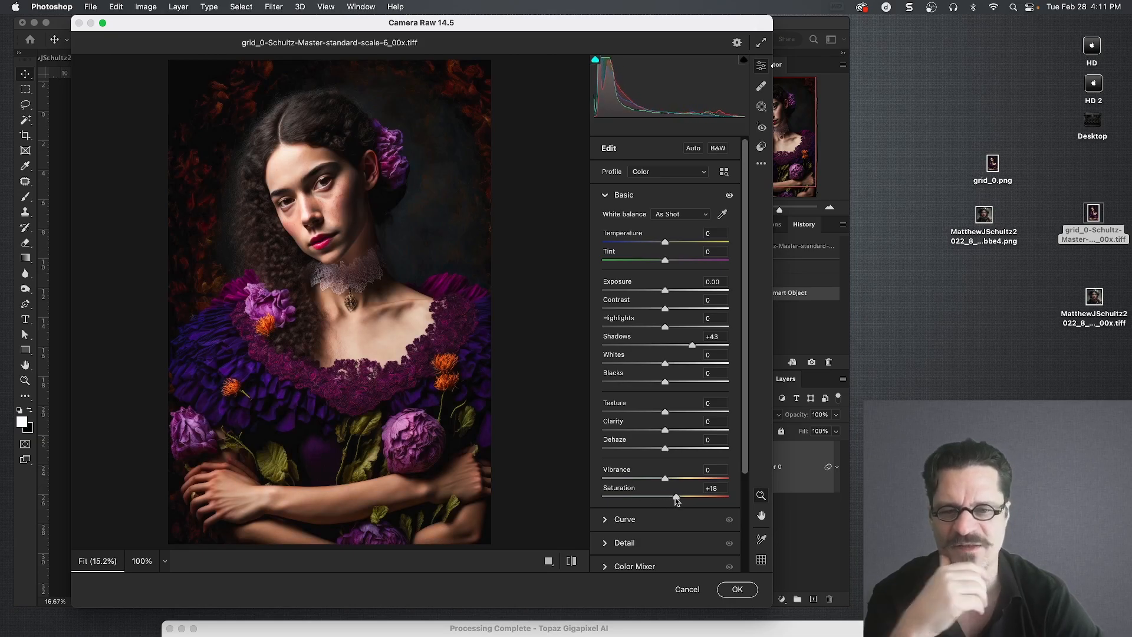
drag(664, 382, 656, 381)
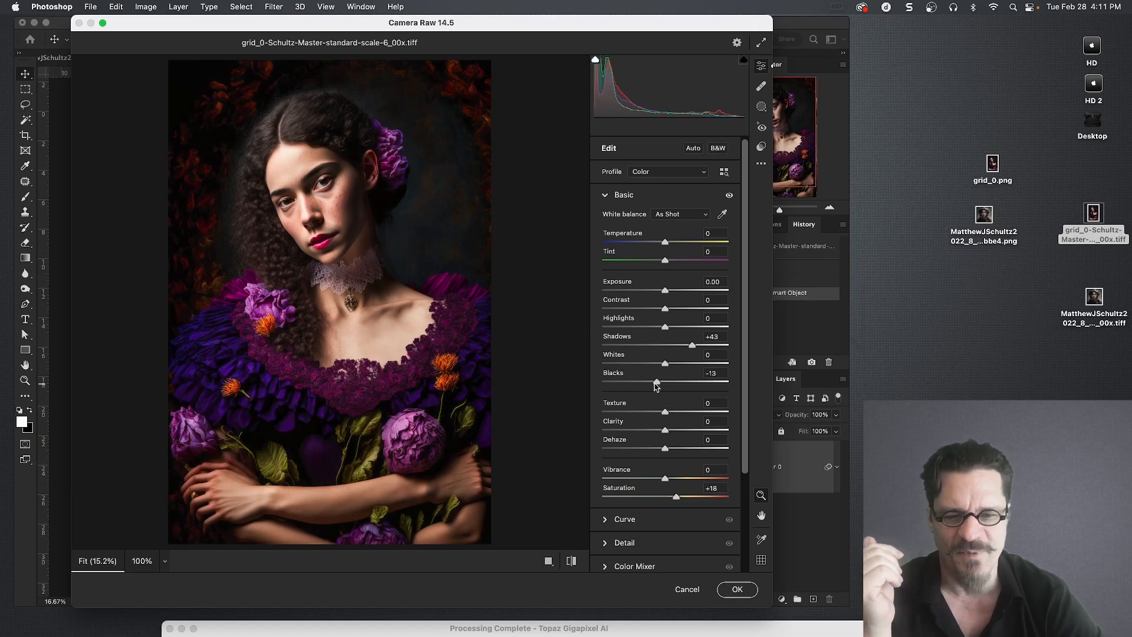
drag(656, 383, 650, 383)
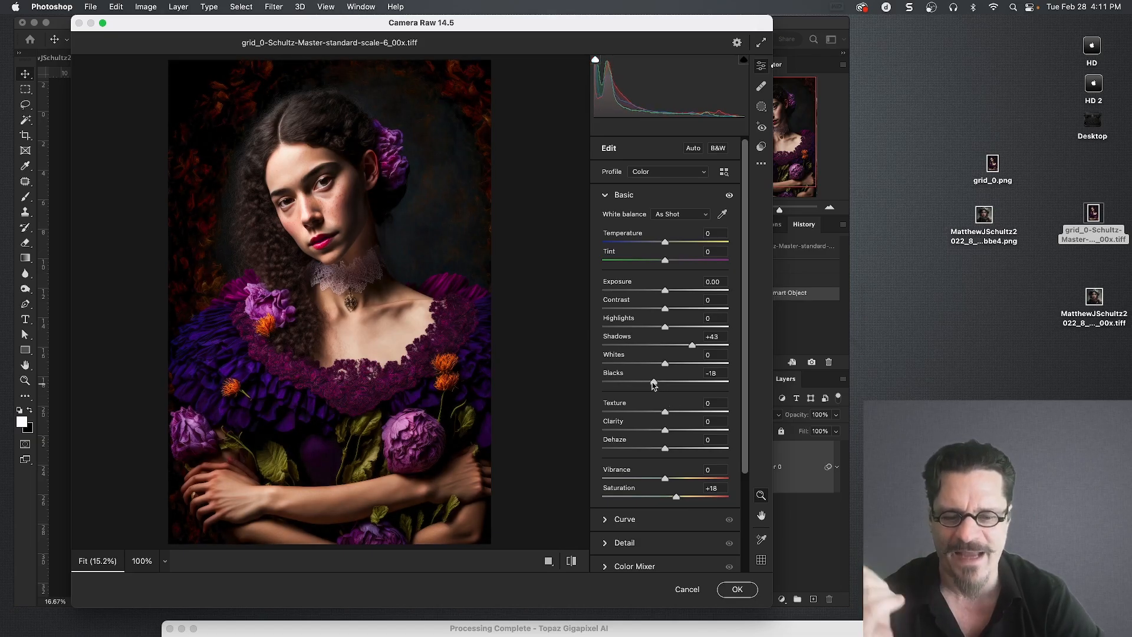
drag(654, 382, 676, 381)
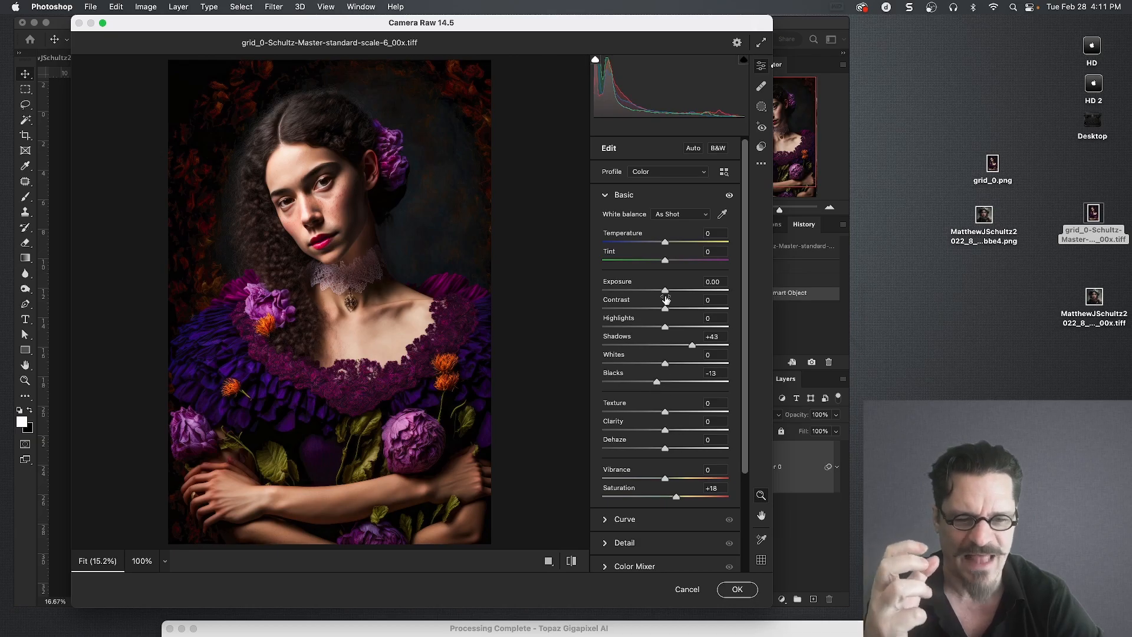
drag(665, 309, 677, 308)
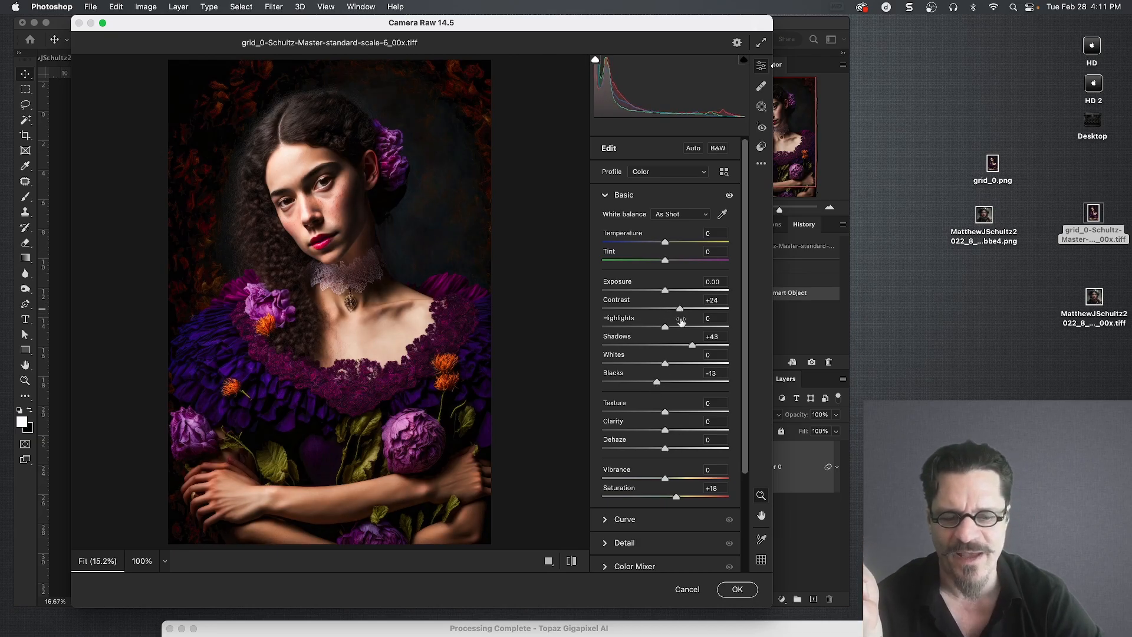
mouse_move(736, 590)
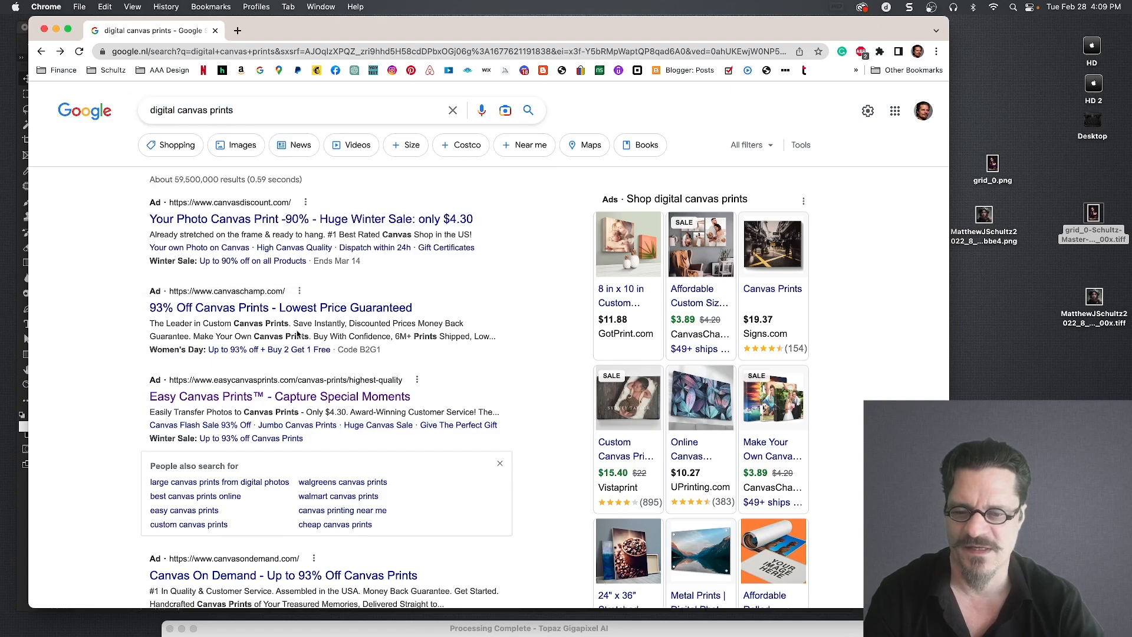
Step: Scroll the digital canvas prints Google results and follow the Easy Canvas Prints ad link
scroll(down, 3)
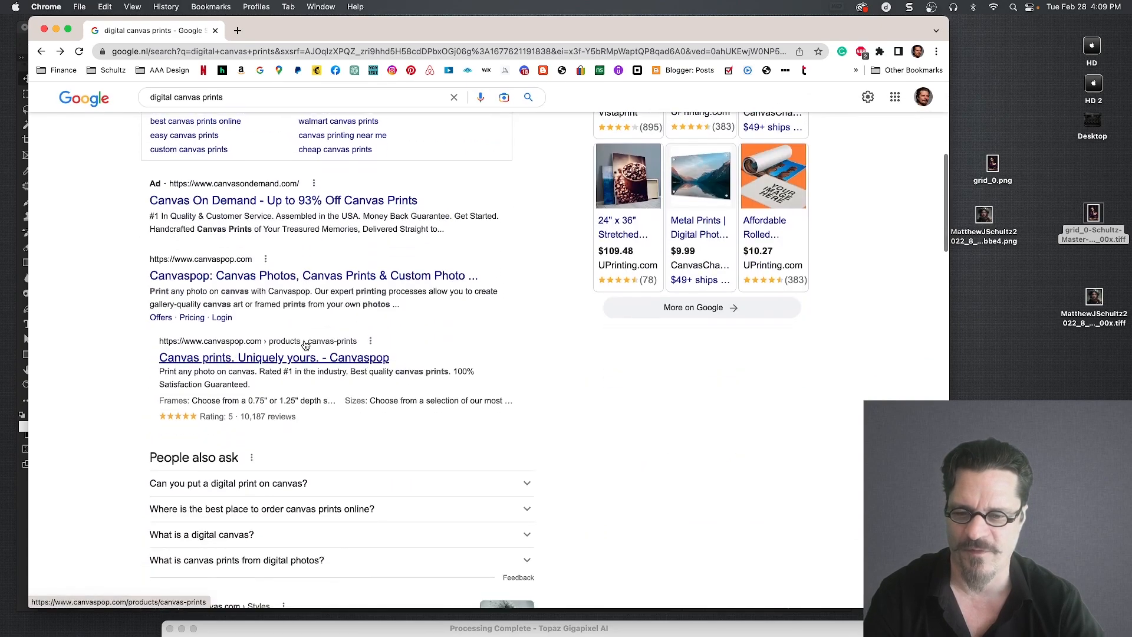
scroll(up, 3)
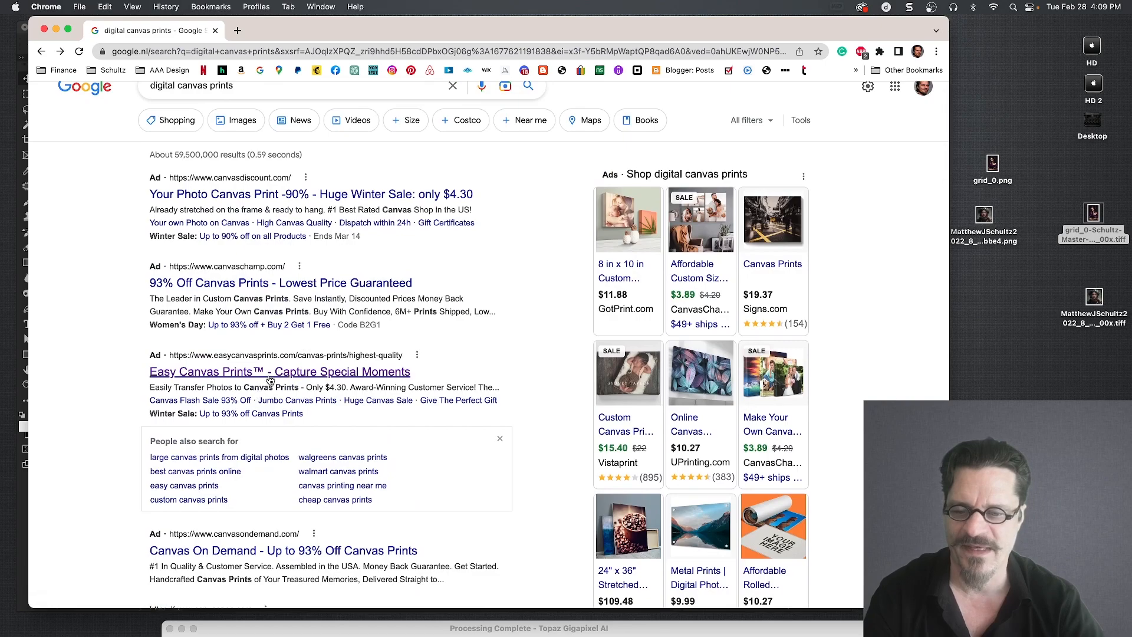
mouse_move(273, 377)
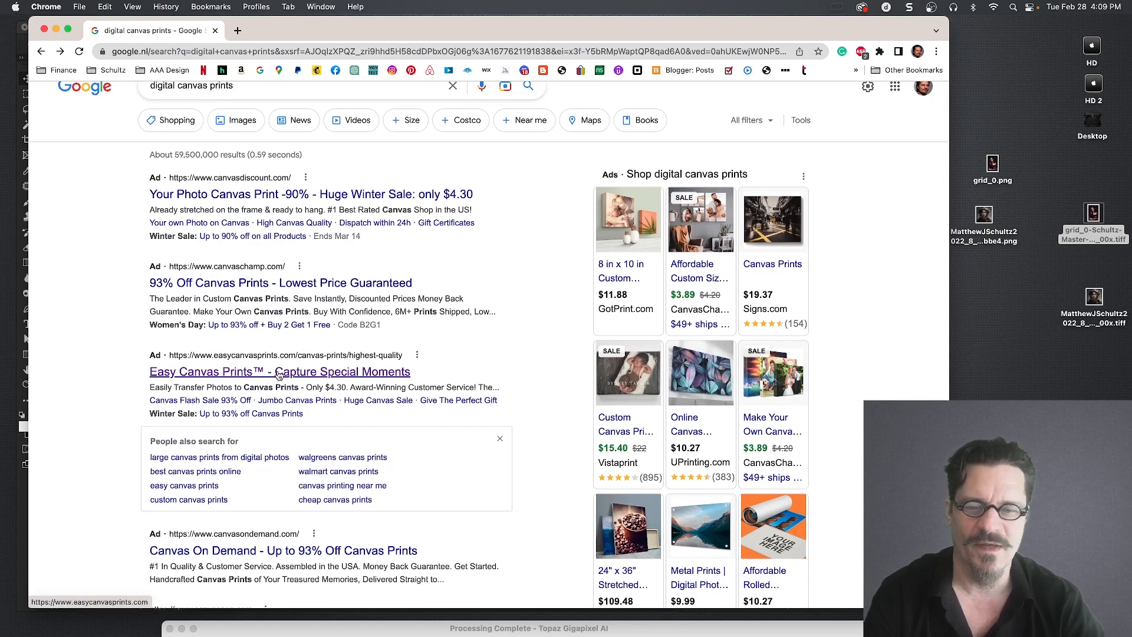
click(280, 371)
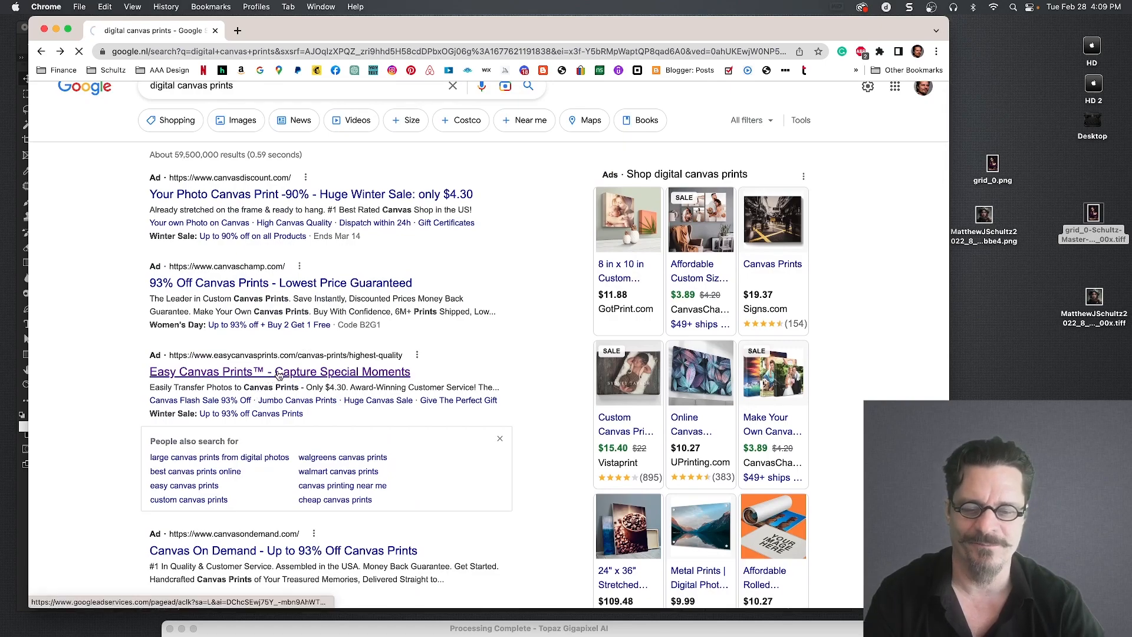
click(279, 371)
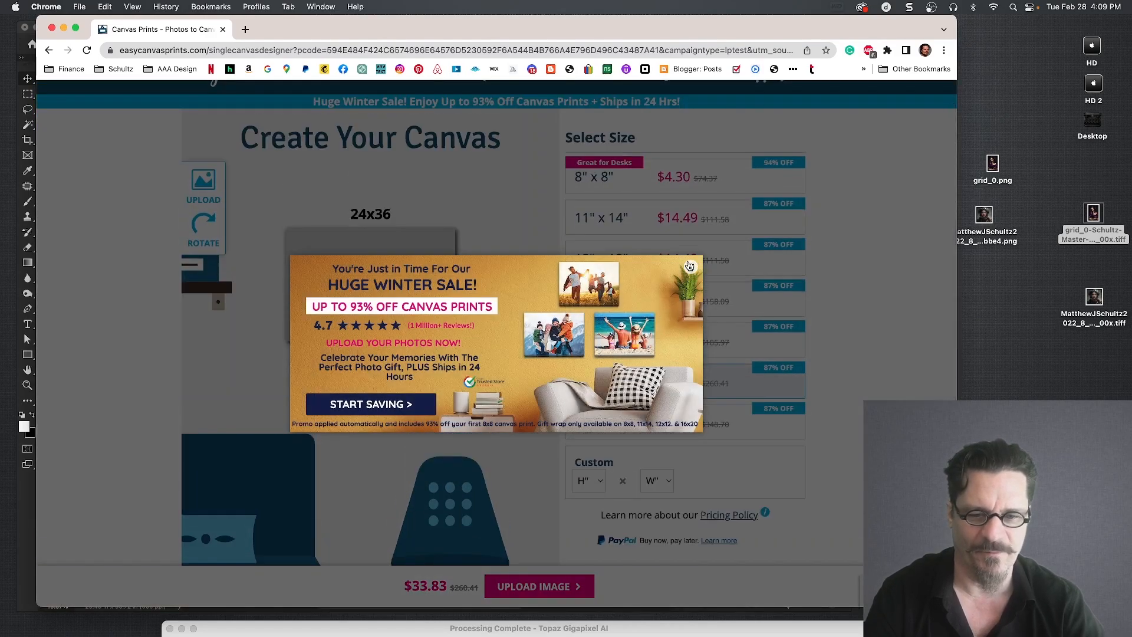
Step: Close the Huge Winter Sale popup to reveal the 24x36 canvas designer at $33.83
click(689, 264)
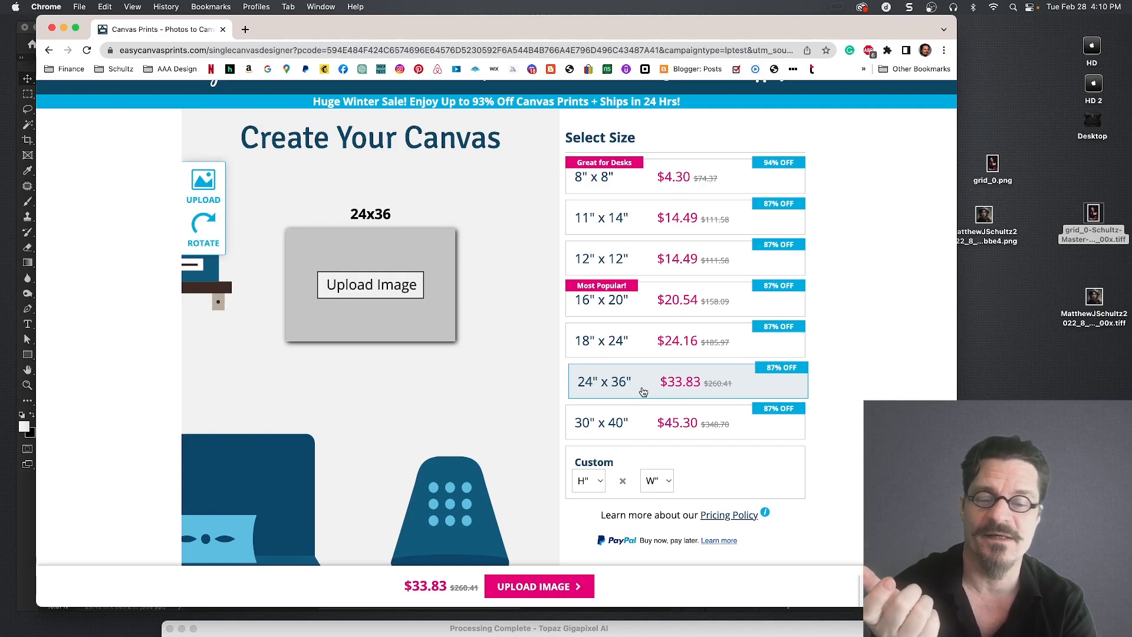
mouse_move(675, 389)
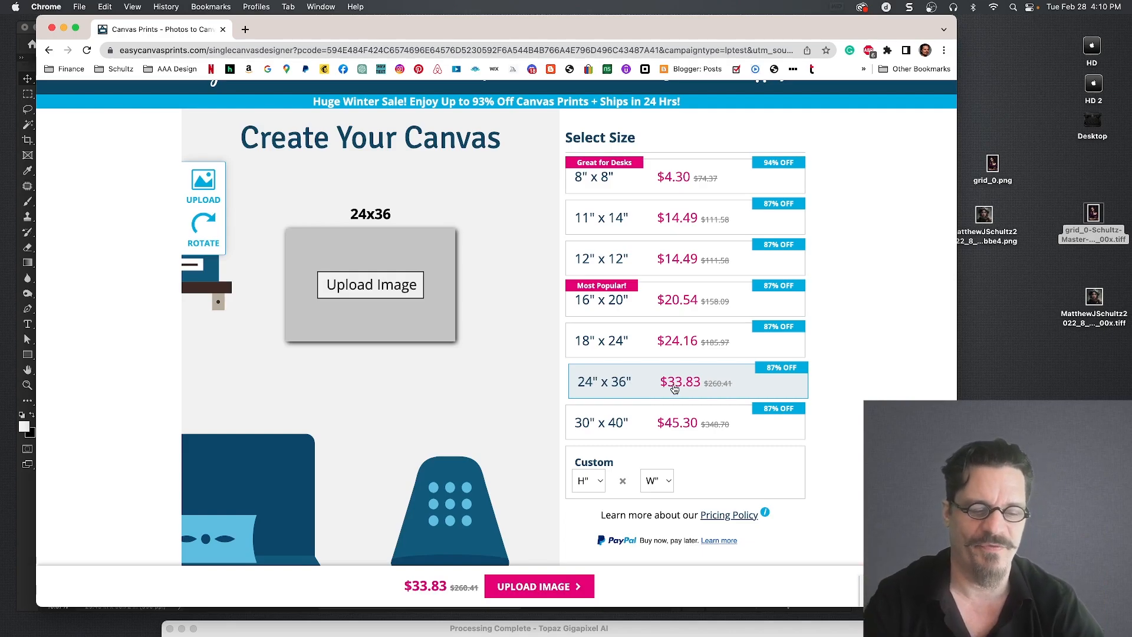